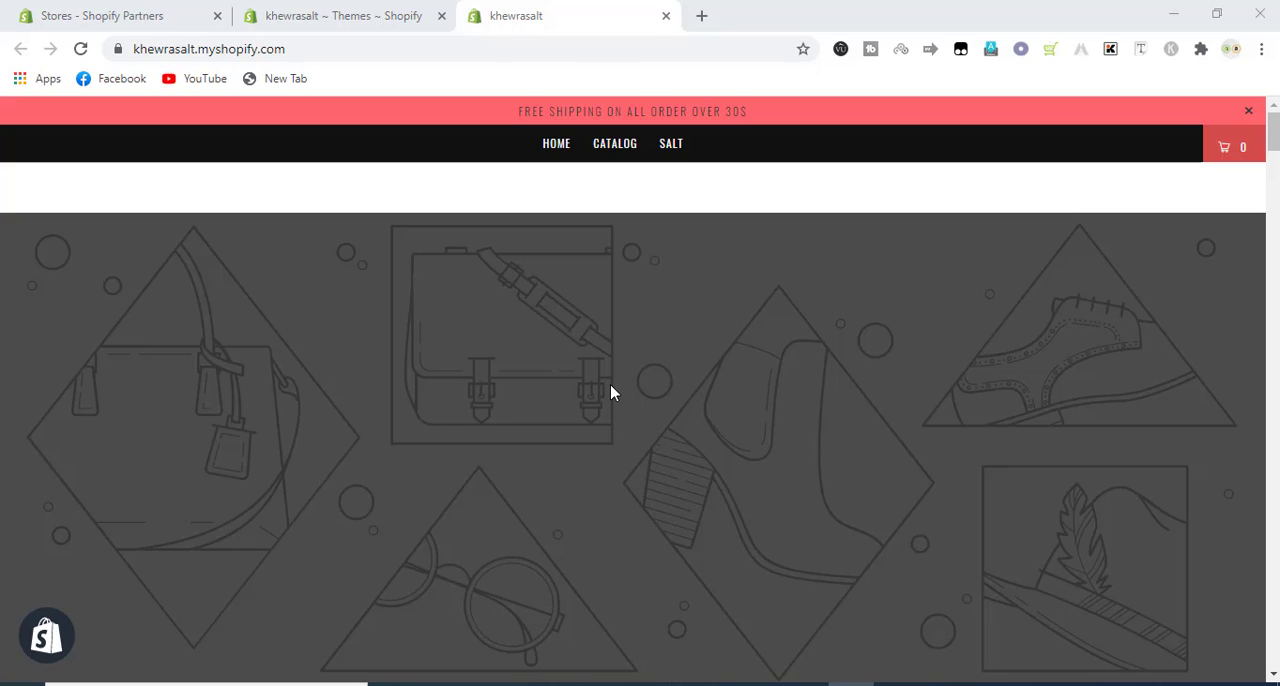
Customize the live Turbo 3.1.0 theme from the Themes admin page.
{"action": "scroll", "scroll_direction": "down", "scroll_amount": 3}
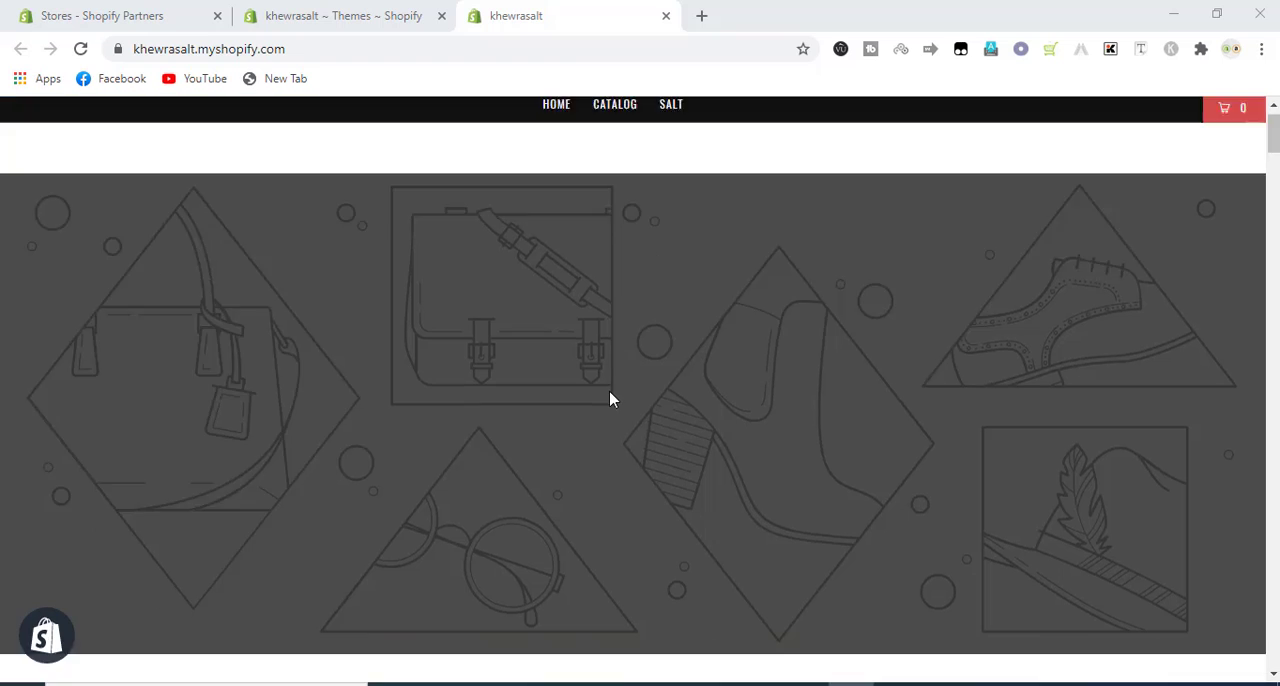
{"action": "scroll", "scroll_direction": "down", "scroll_amount": 3}
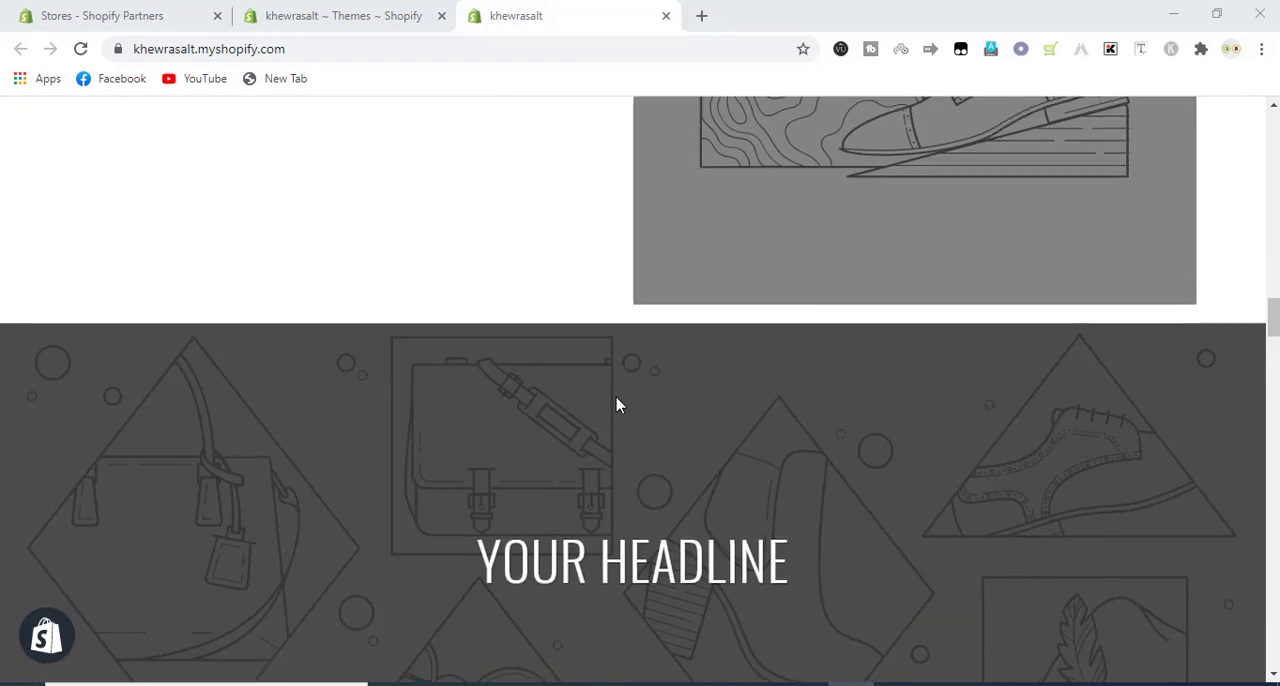
{"action": "scroll", "scroll_direction": "down", "scroll_amount": 3}
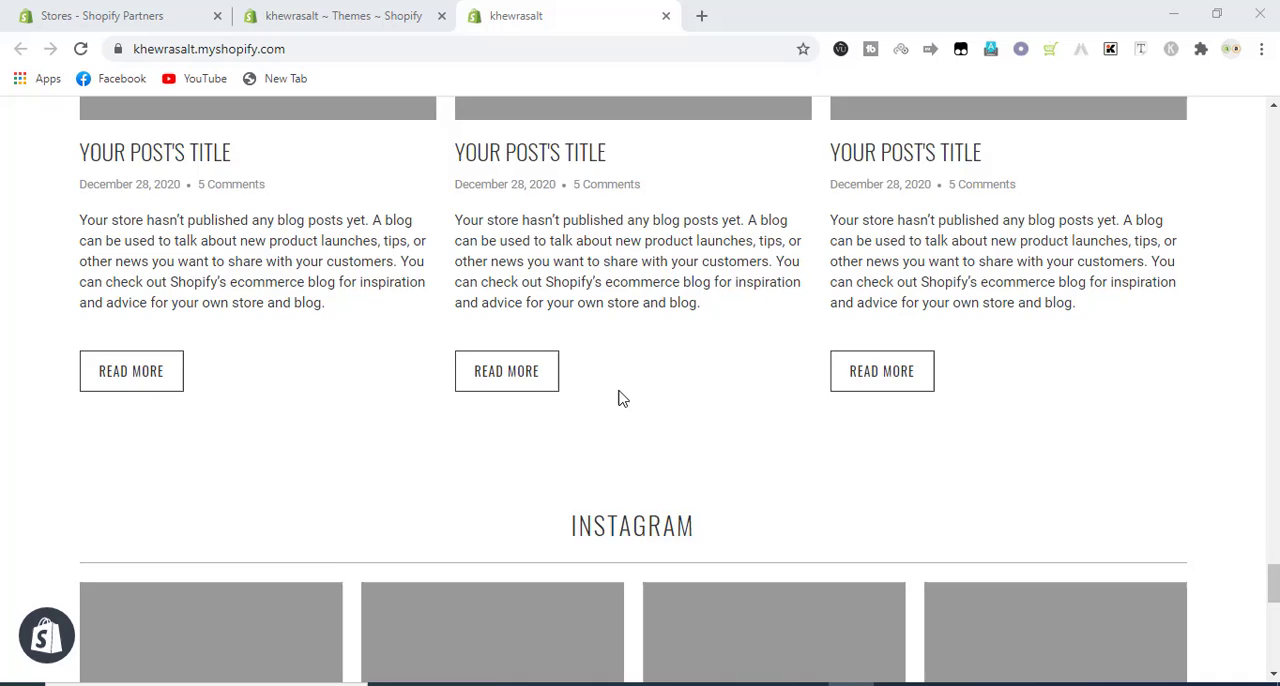
{"action": "scroll", "scroll_direction": "down", "scroll_amount": 3}
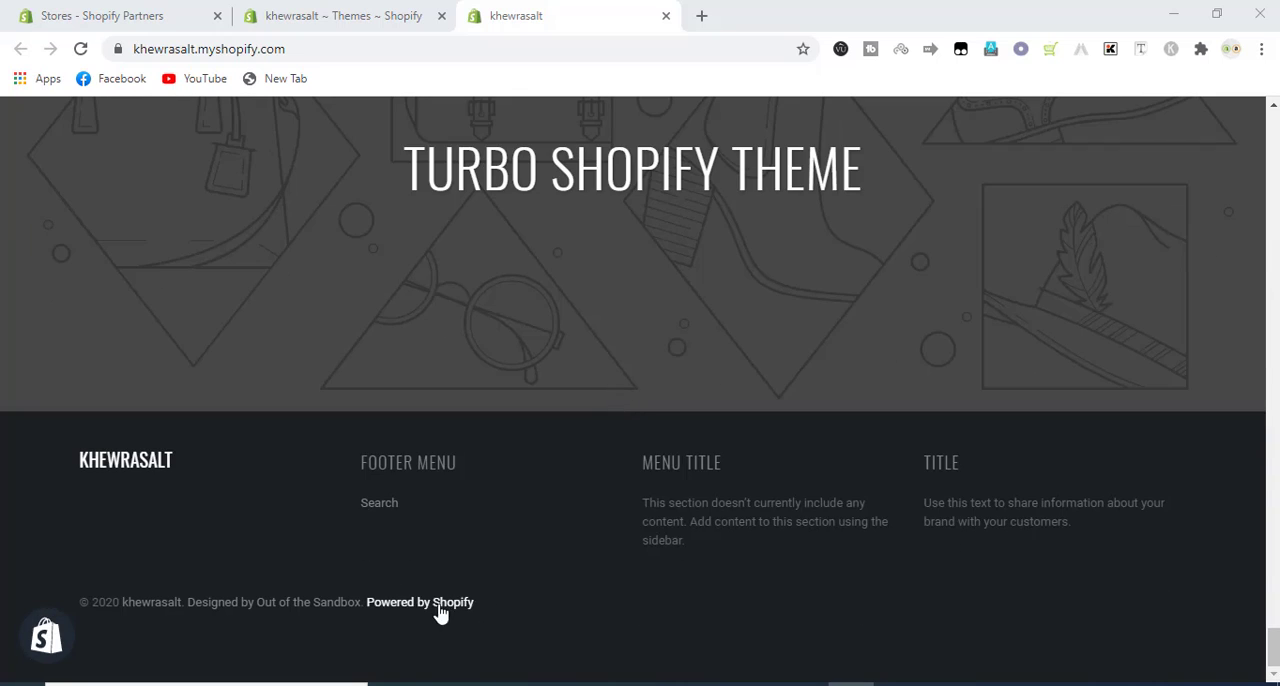
{"action": "mouse_move", "coordinate": [412, 618]}
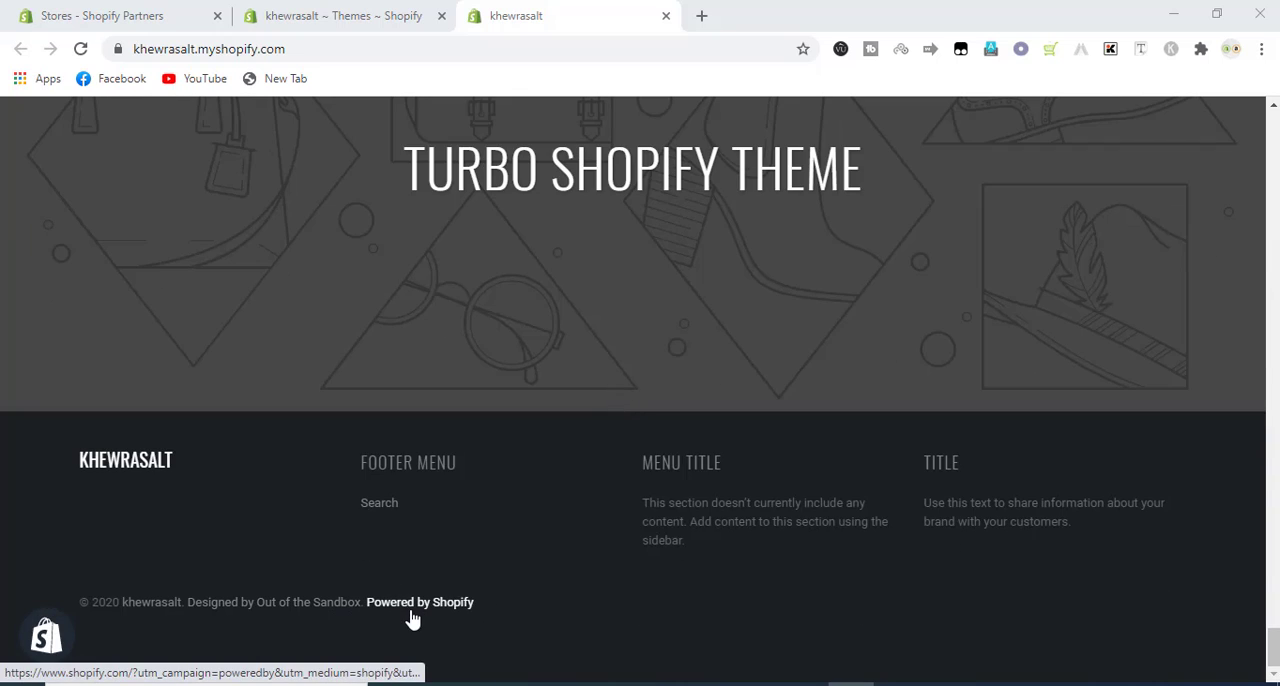
{"action": "mouse_move", "coordinate": [412, 610]}
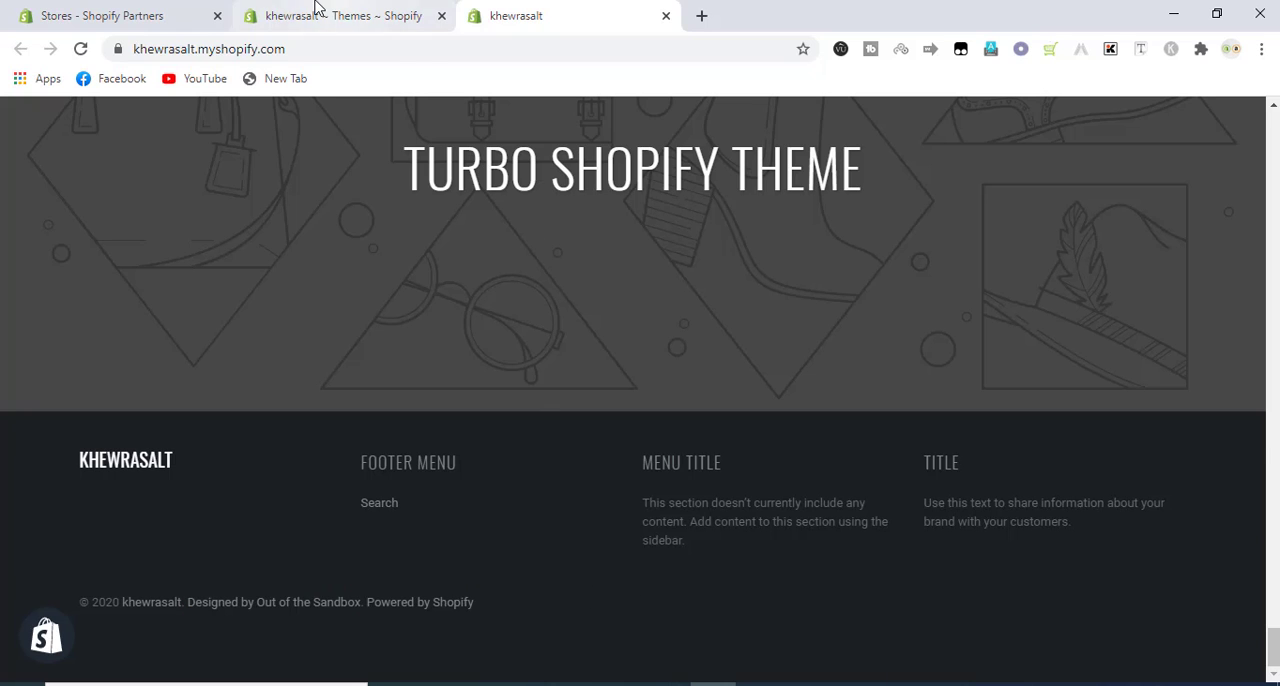
{"action": "left_click", "coordinate": [340, 16]}
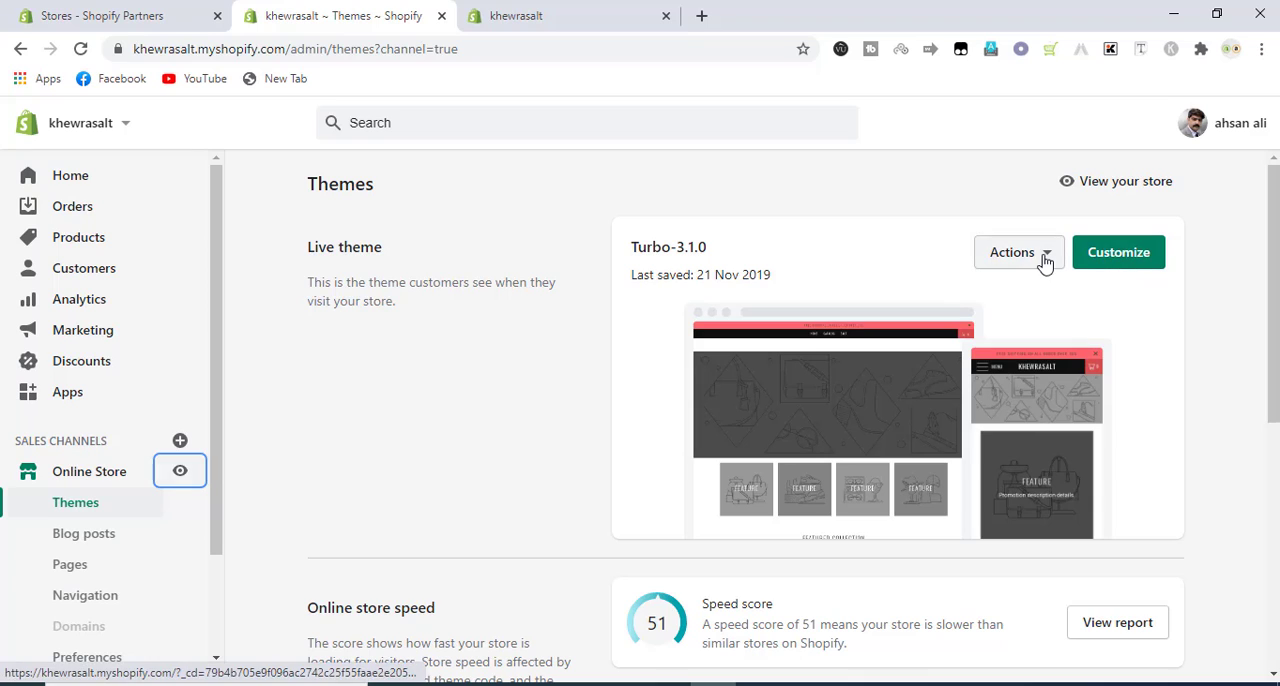
{"action": "left_click", "coordinate": [1012, 252]}
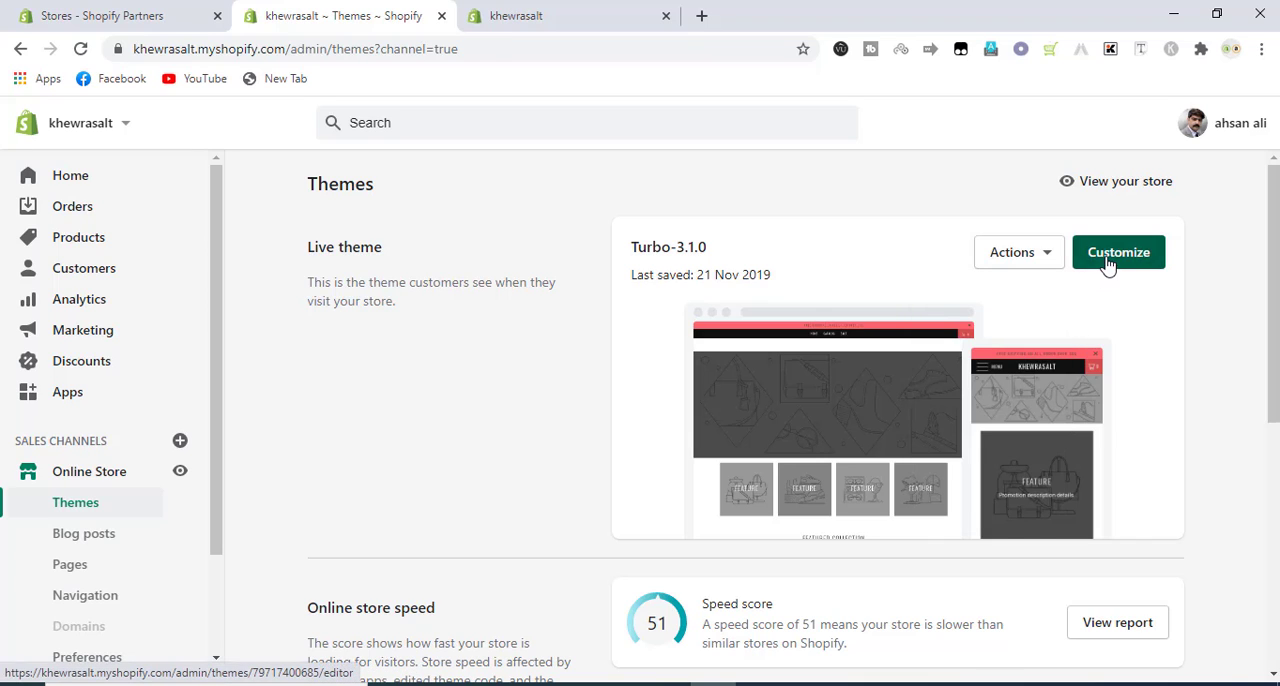
{"action": "left_click", "coordinate": [1118, 252]}
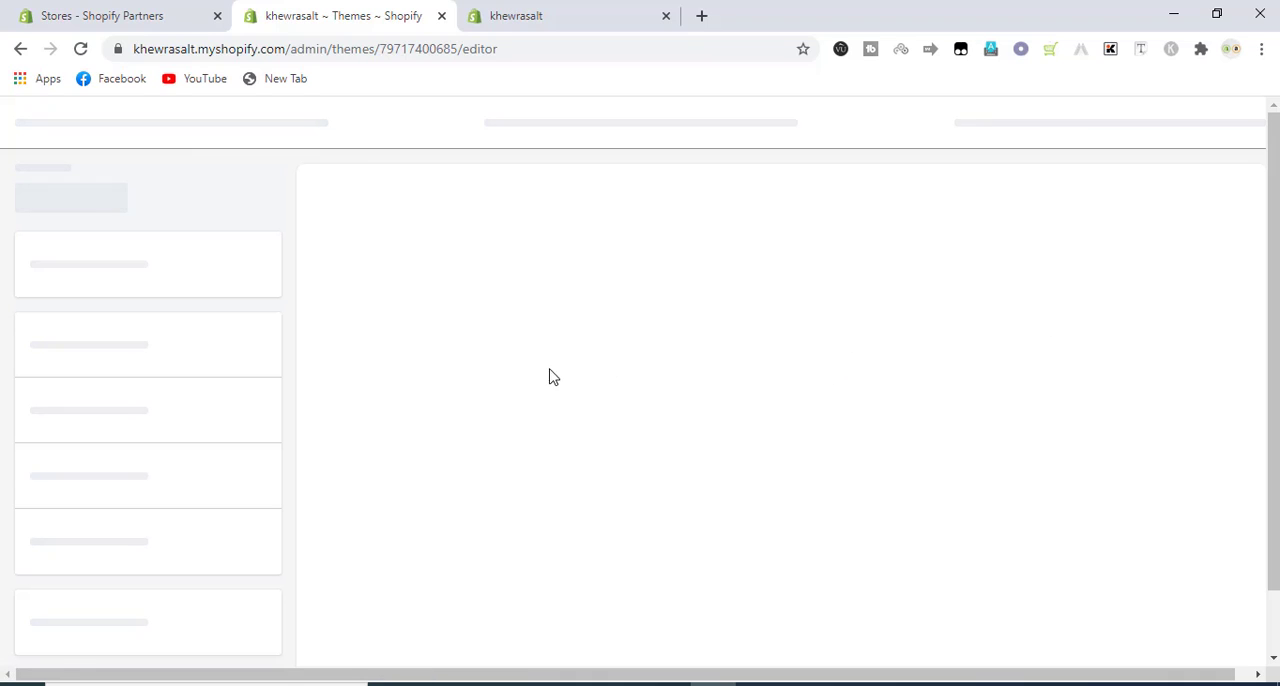
{"action": "mouse_move", "coordinate": [388, 388]}
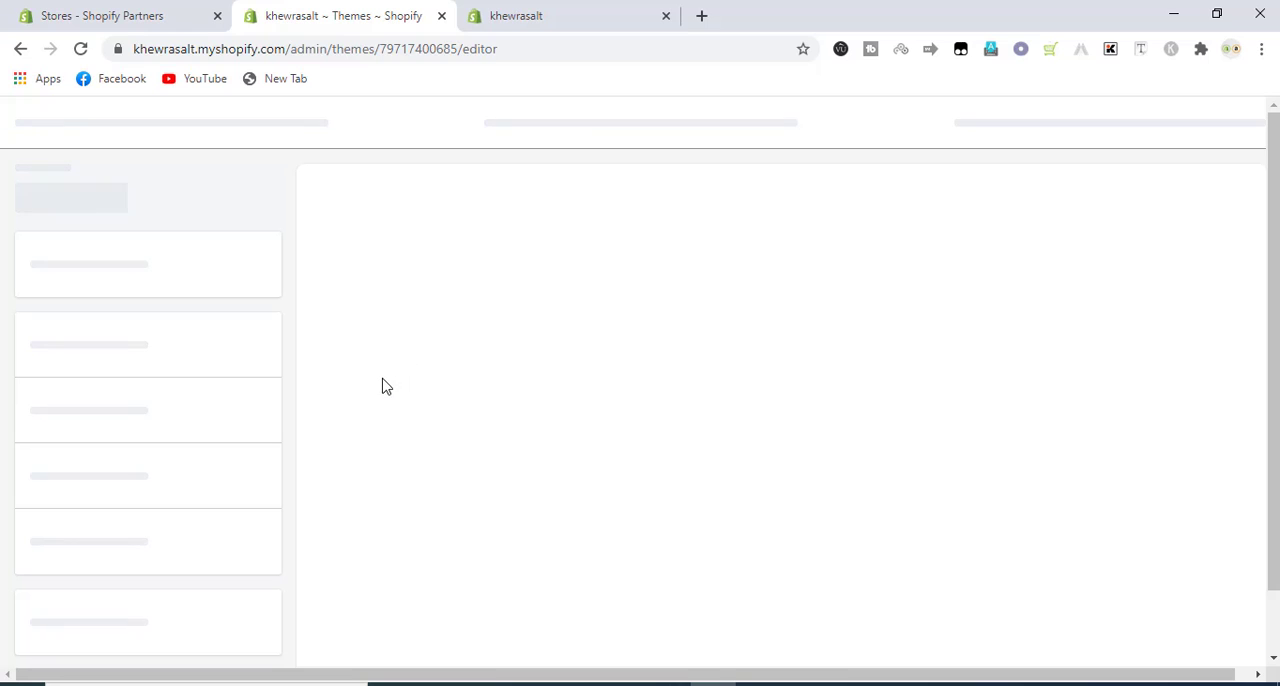
{"action": "mouse_move", "coordinate": [370, 396]}
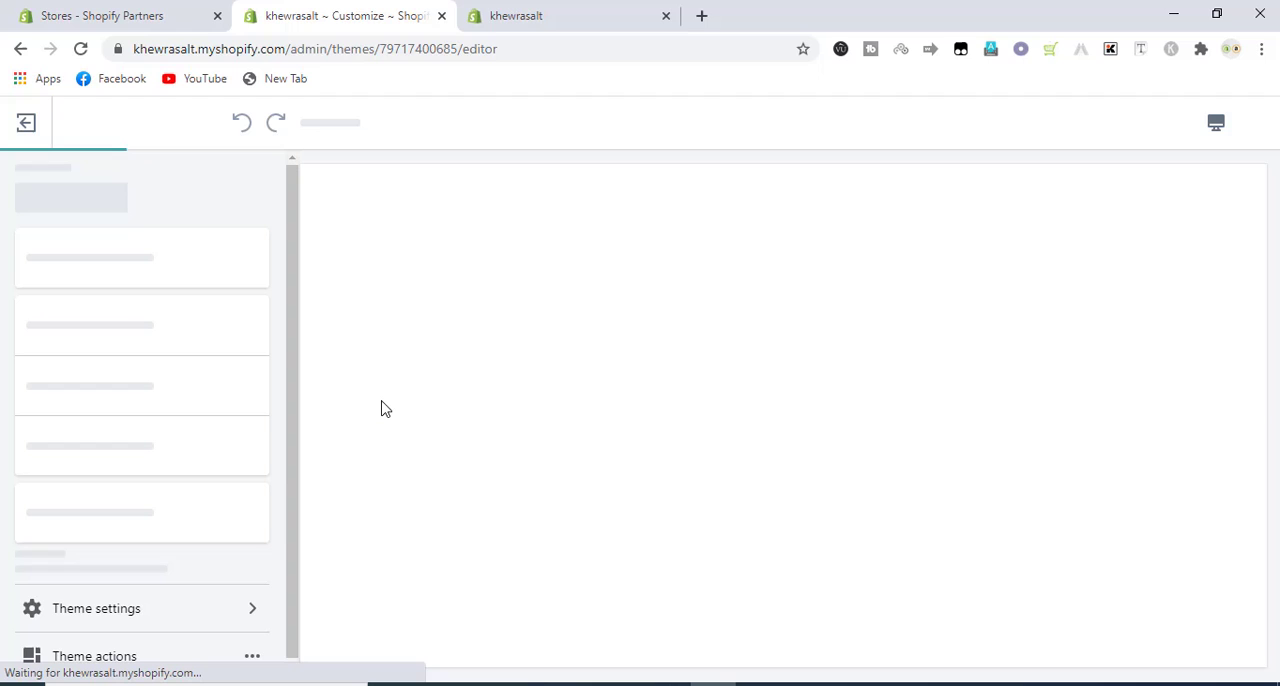
{"action": "mouse_move", "coordinate": [392, 406]}
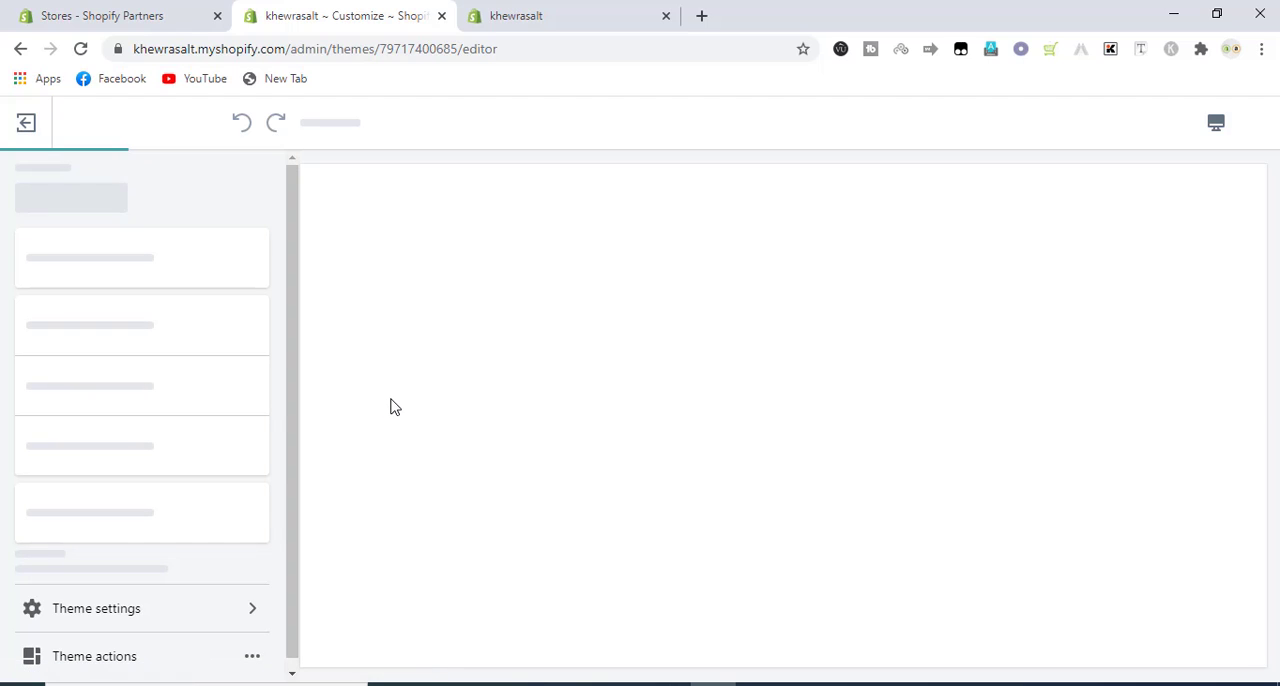
{"action": "mouse_move", "coordinate": [392, 396]}
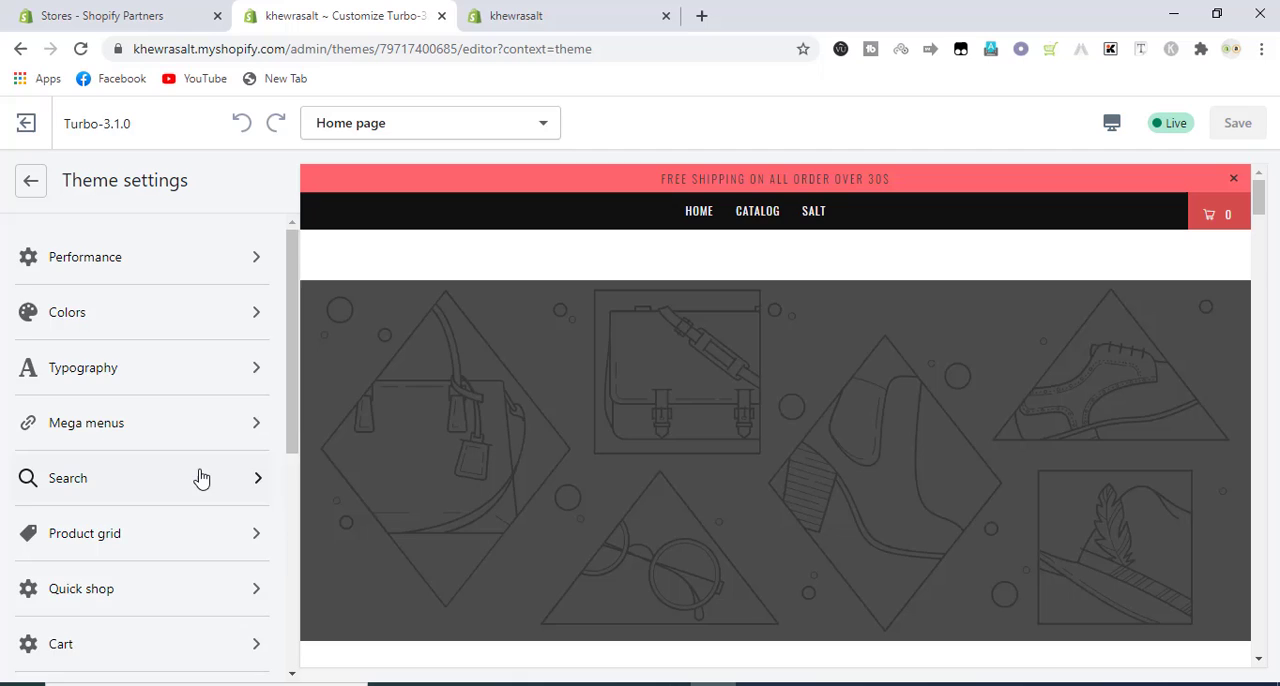
Uncheck 'Show theme designer credits' in the Footer section and save the theme.
{"action": "scroll", "scroll_direction": "down", "scroll_amount": 3}
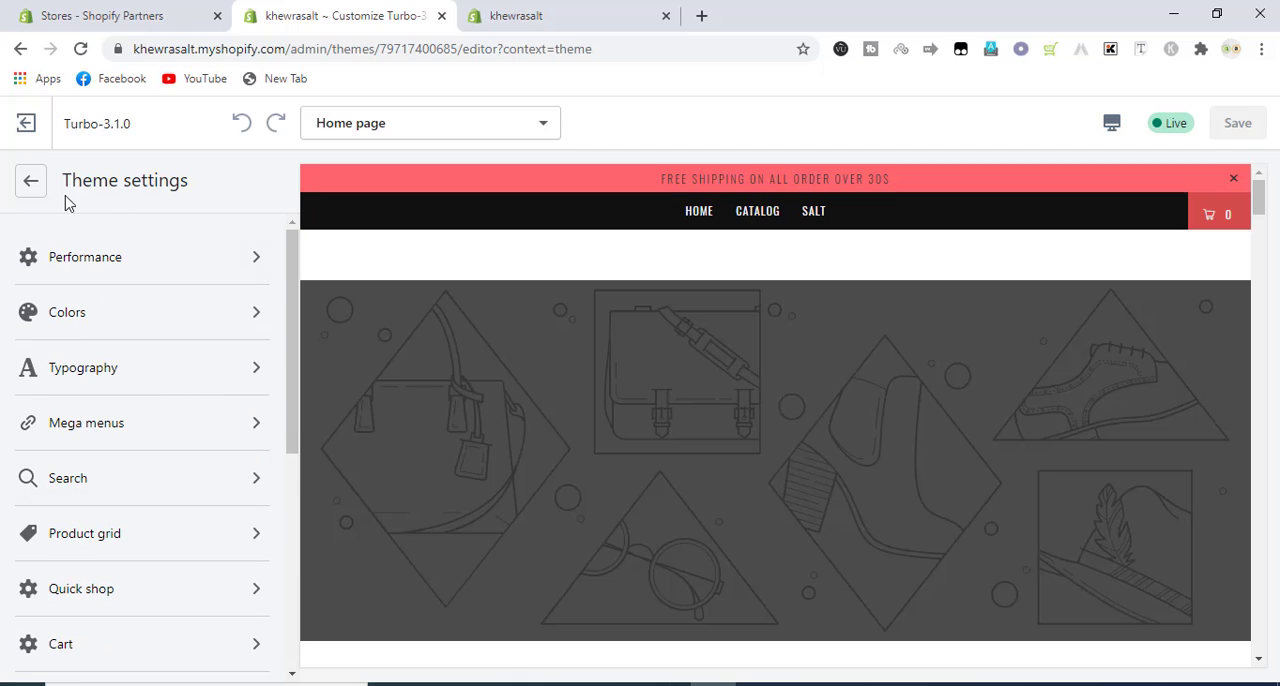
{"action": "left_click", "coordinate": [30, 182]}
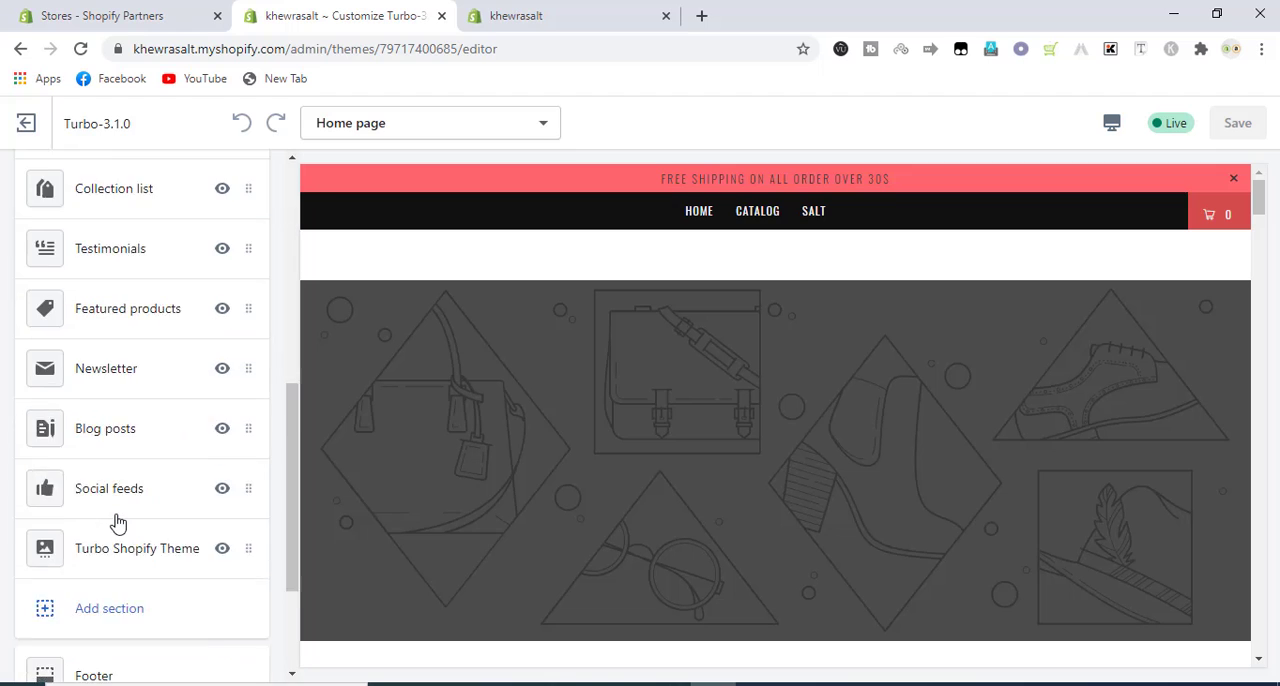
{"action": "left_click", "coordinate": [94, 672]}
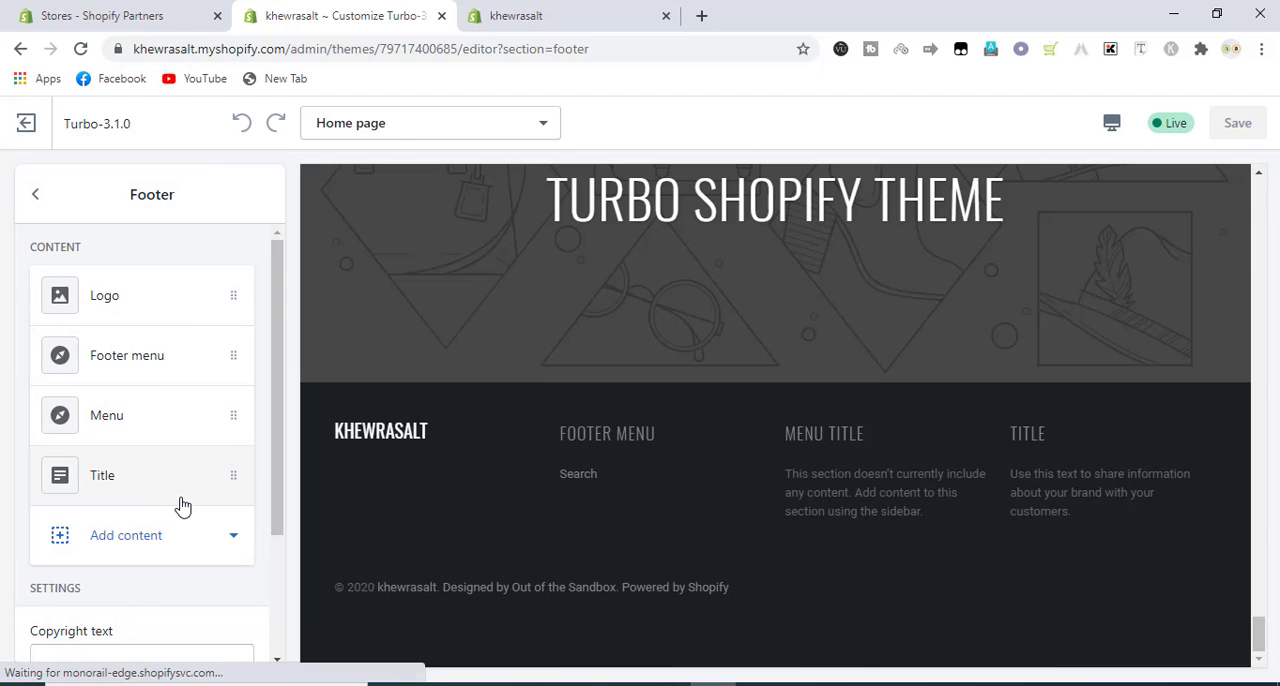
{"action": "scroll", "scroll_direction": "down", "scroll_amount": 3}
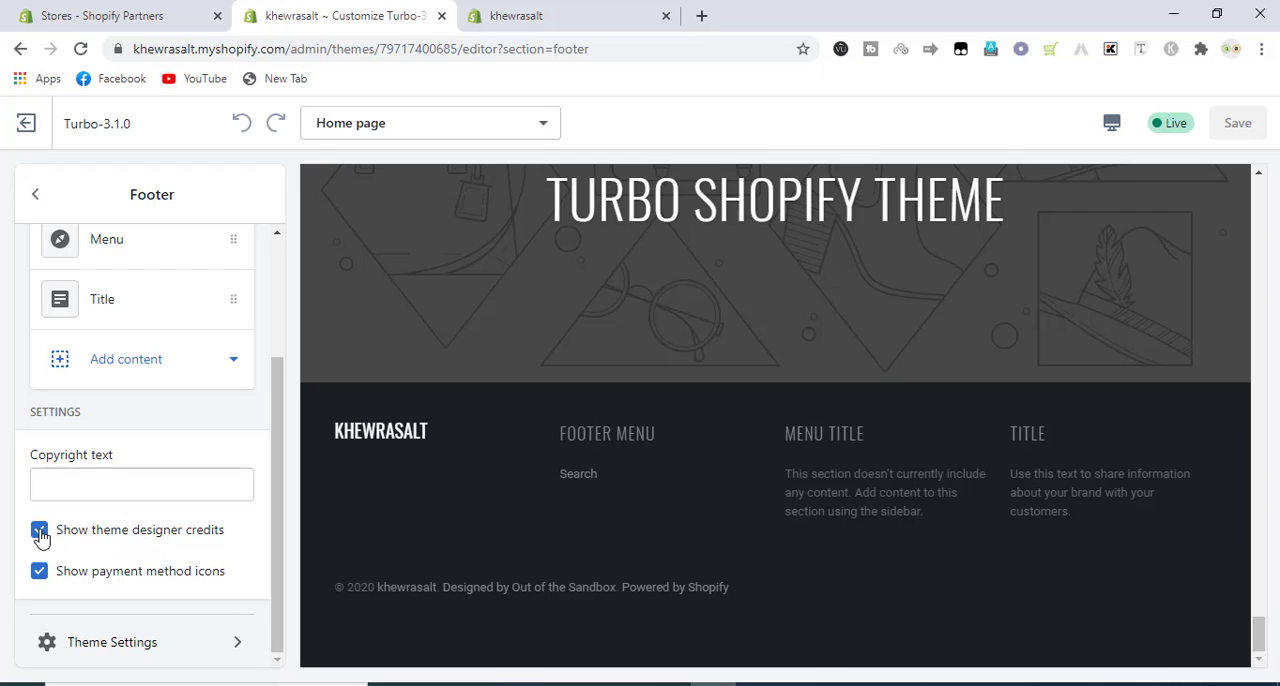
{"action": "left_click", "coordinate": [40, 530]}
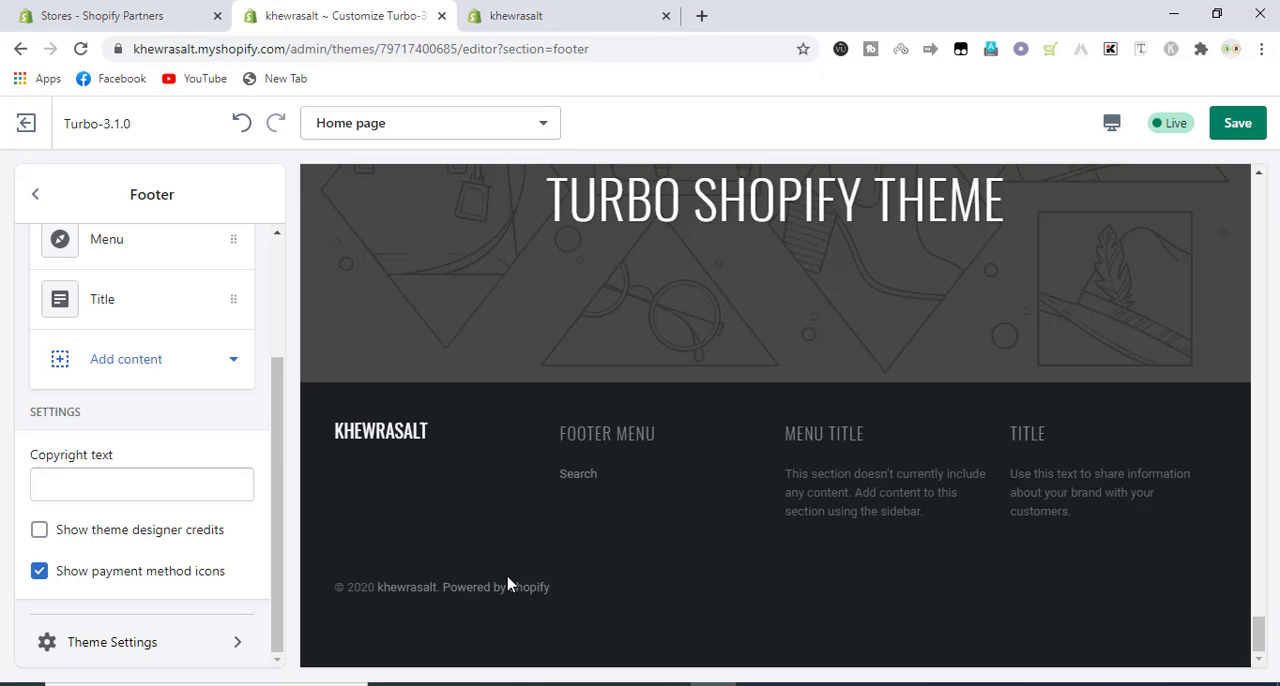
{"action": "mouse_move", "coordinate": [1170, 196]}
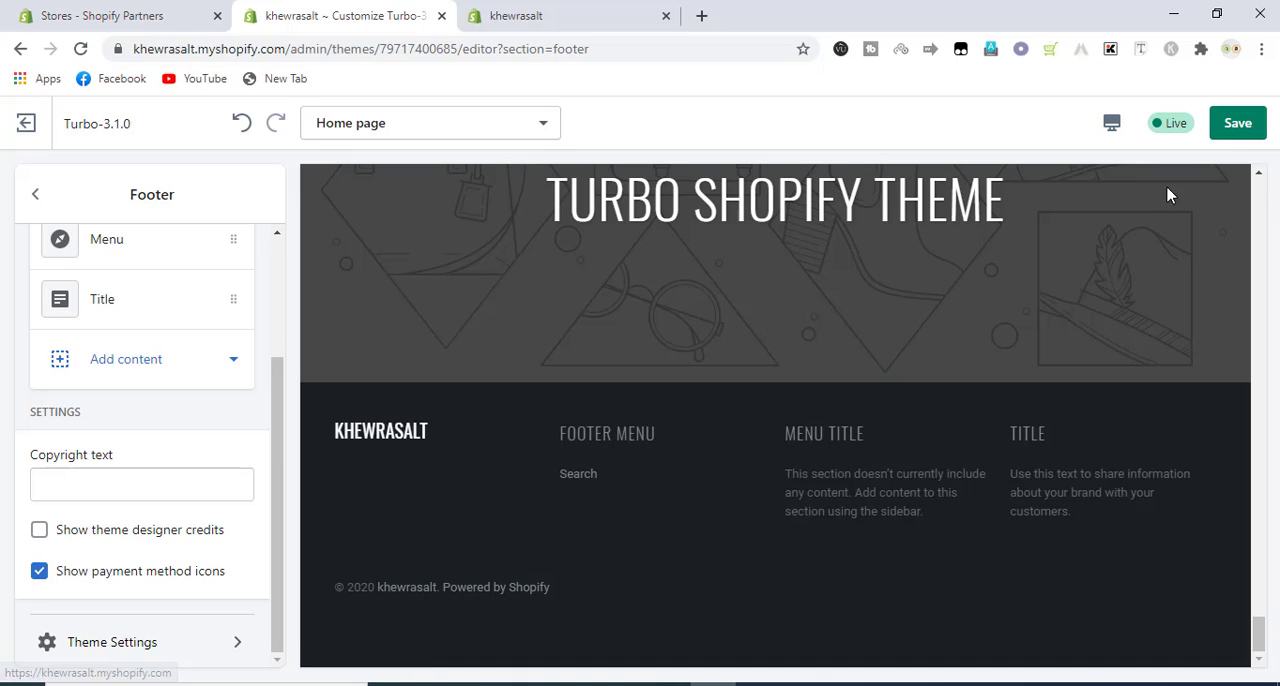
{"action": "left_click", "coordinate": [1238, 122]}
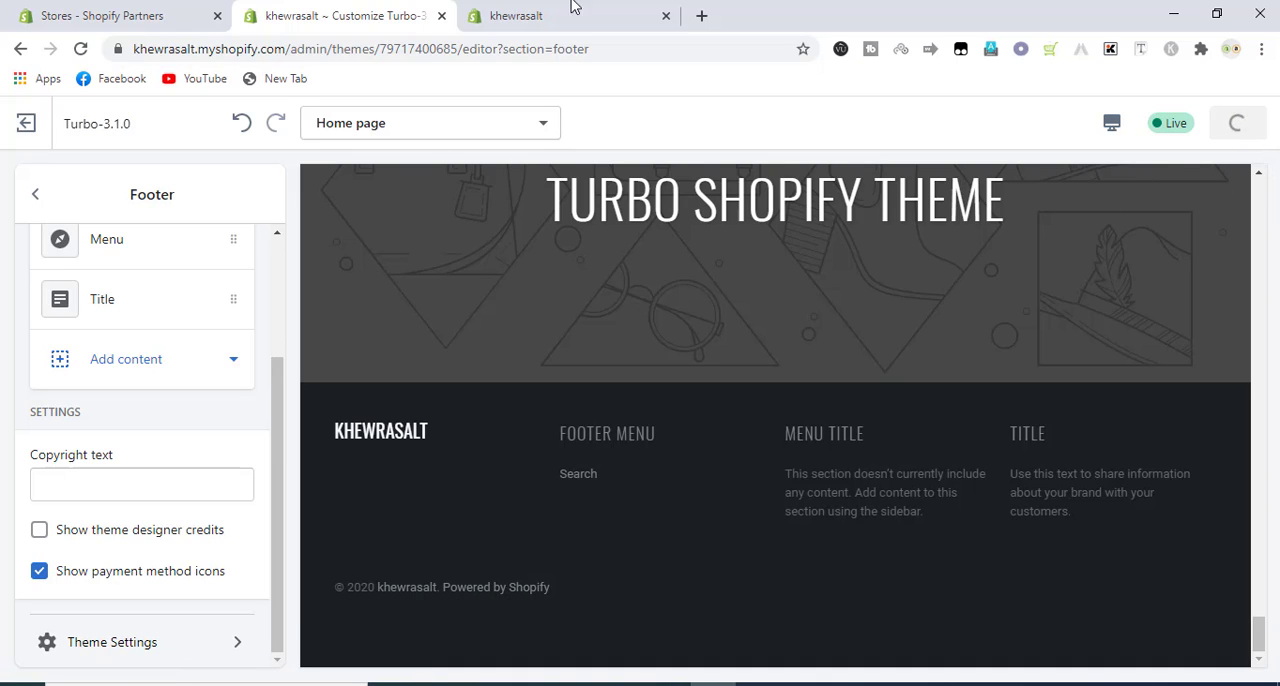
{"action": "mouse_move", "coordinate": [460, 380]}
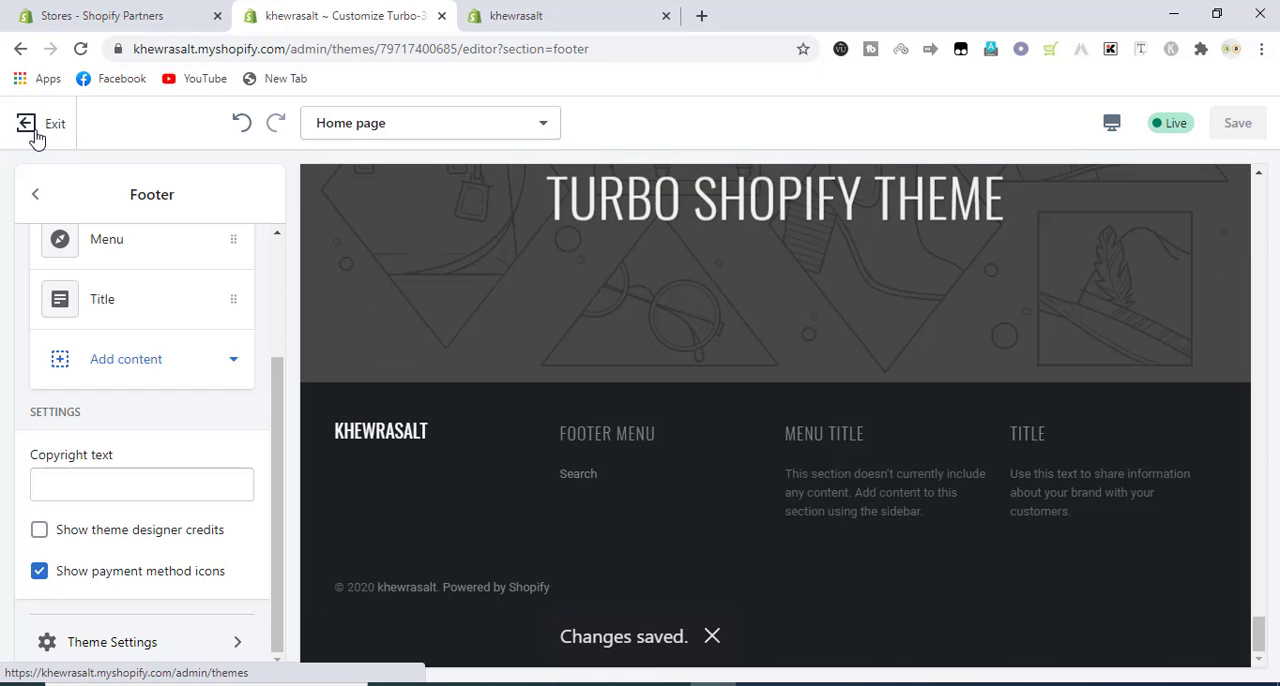
Exit the customizer, edit the live theme's code and search the files for 'footer'.
{"action": "left_click", "coordinate": [54, 124]}
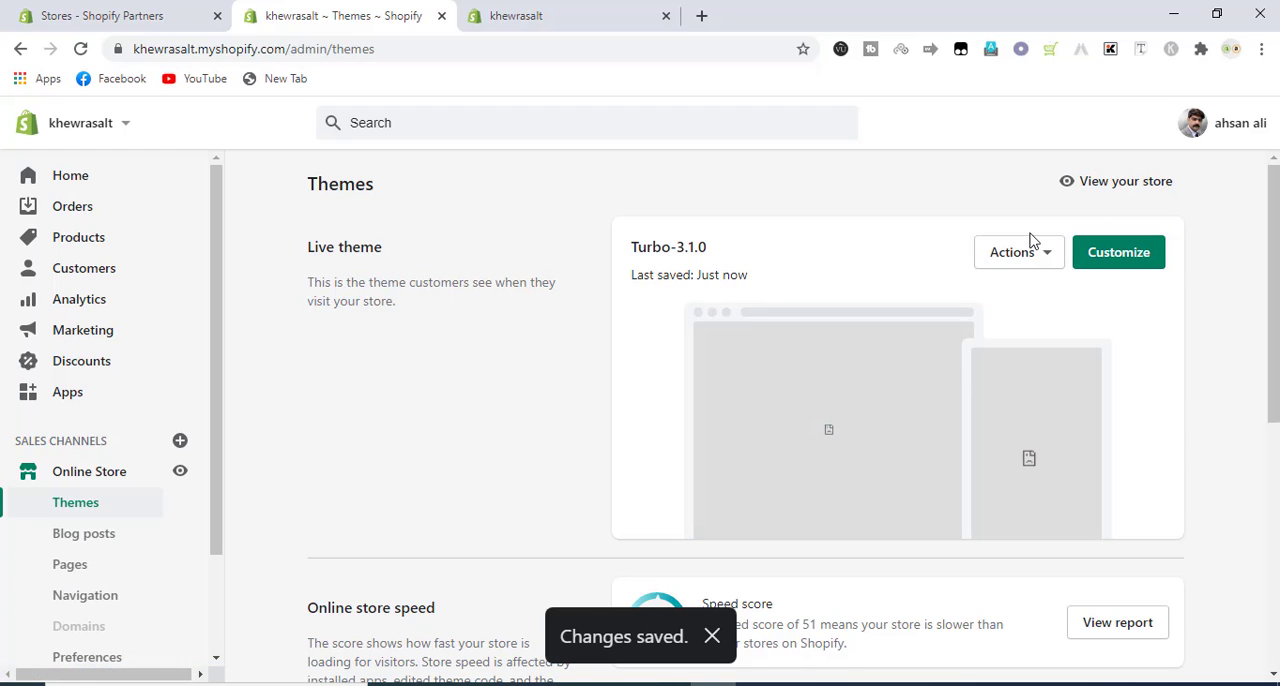
{"action": "left_click", "coordinate": [1012, 252]}
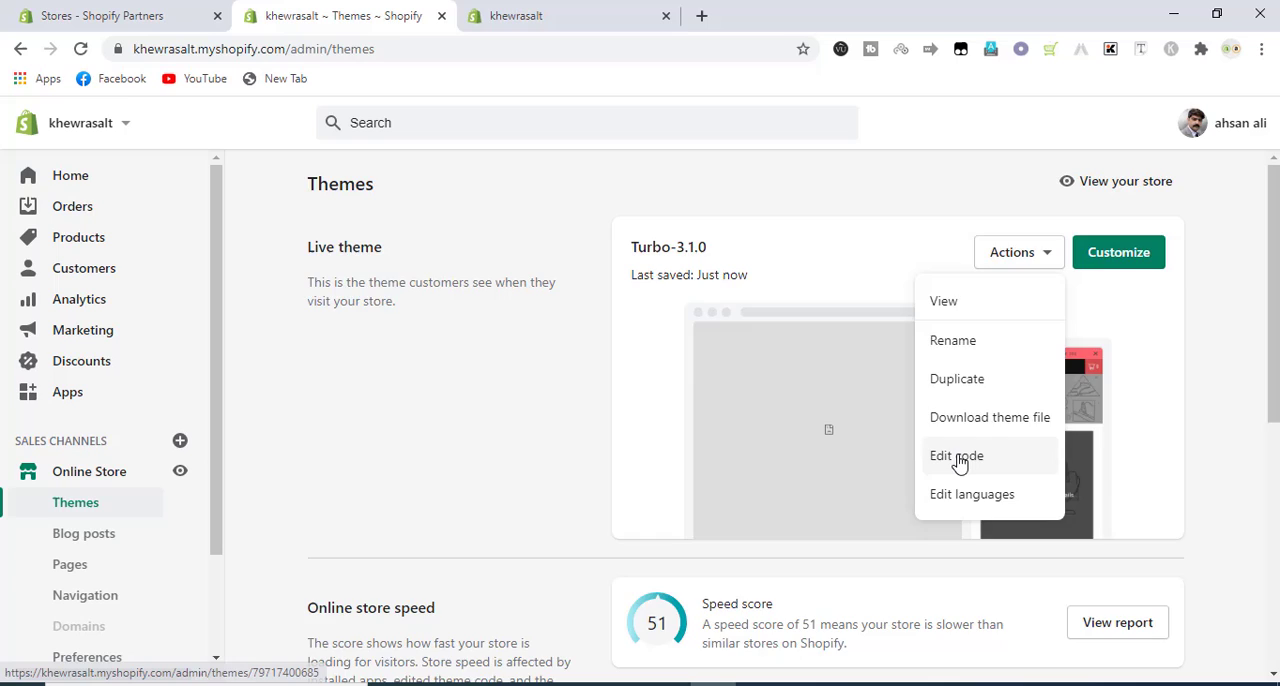
{"action": "left_click", "coordinate": [956, 456]}
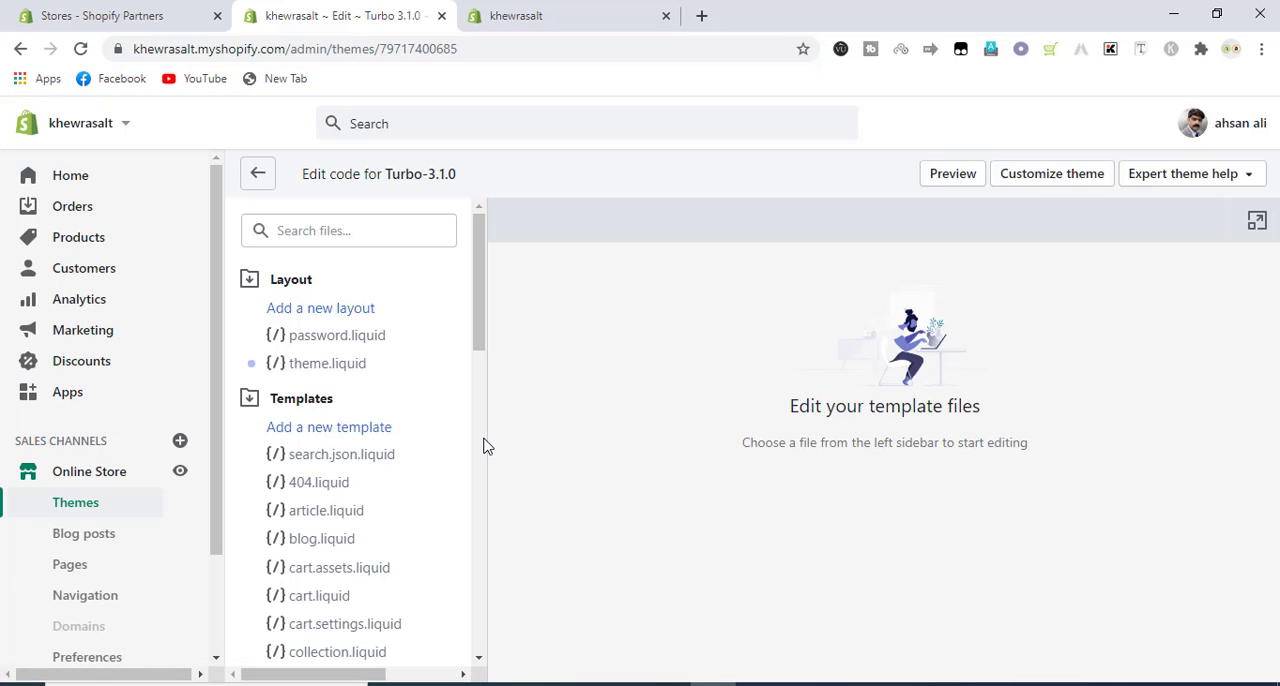
{"action": "left_click", "coordinate": [348, 230]}
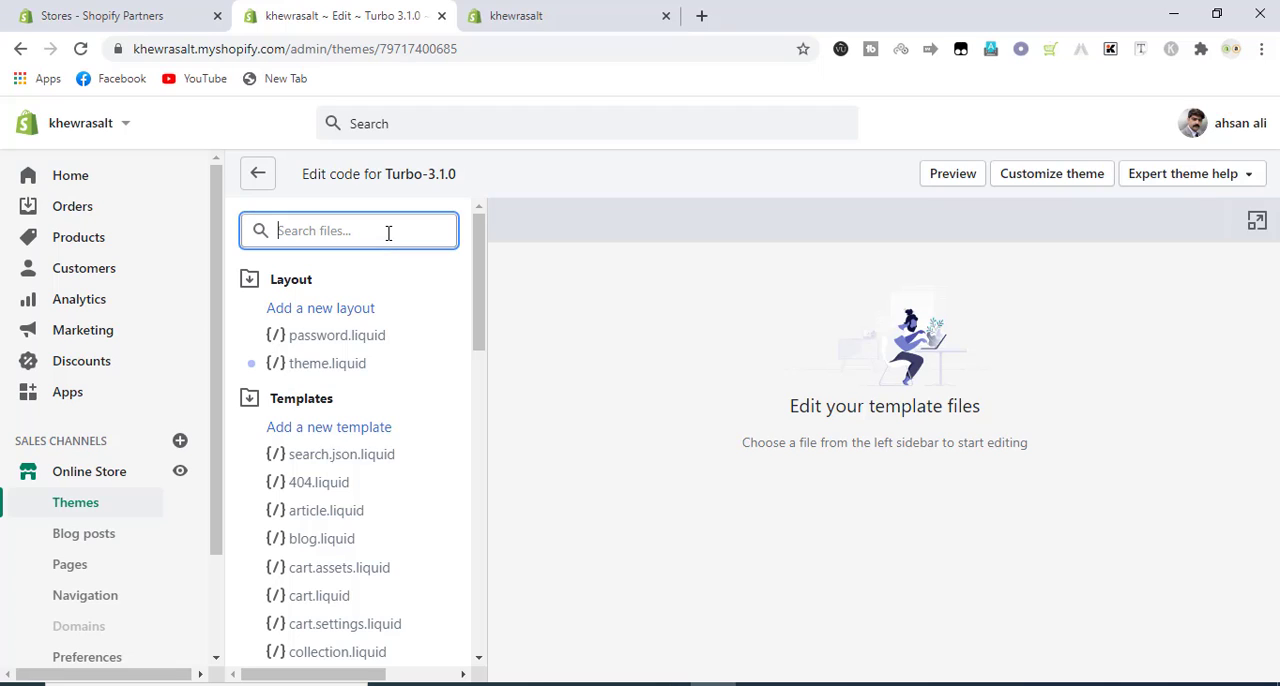
{"action": "type", "text": "f"}
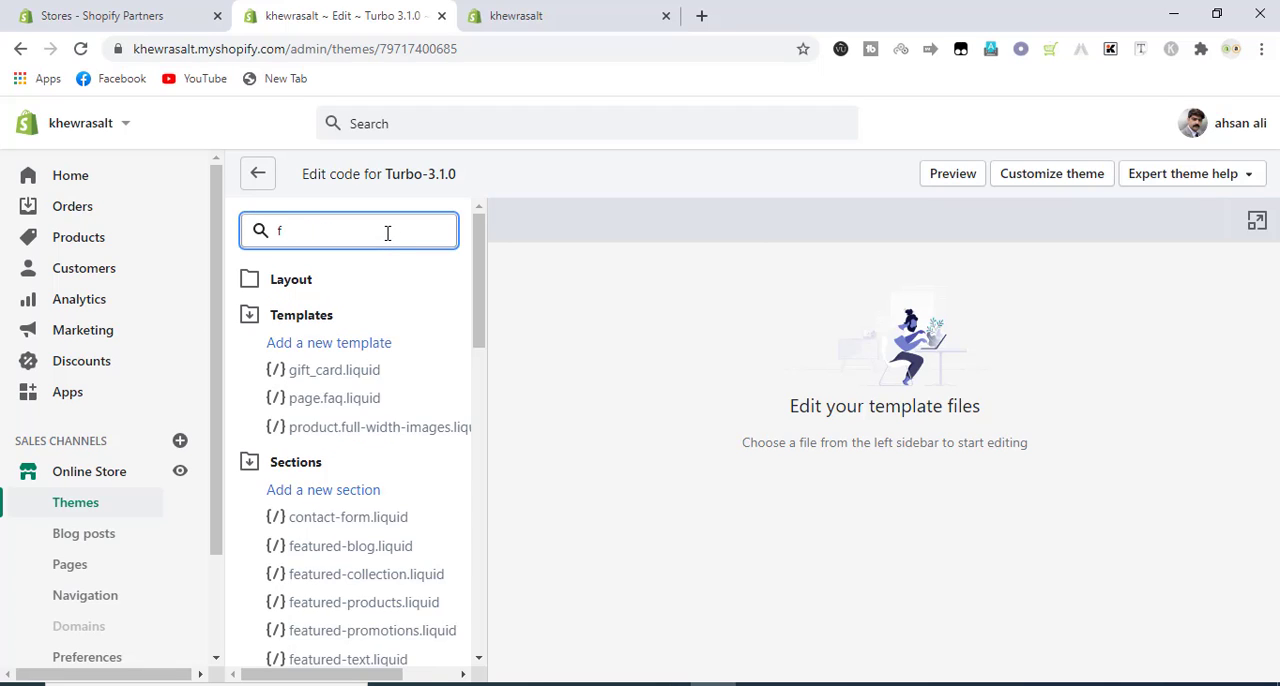
{"action": "type", "text": "ooter"}
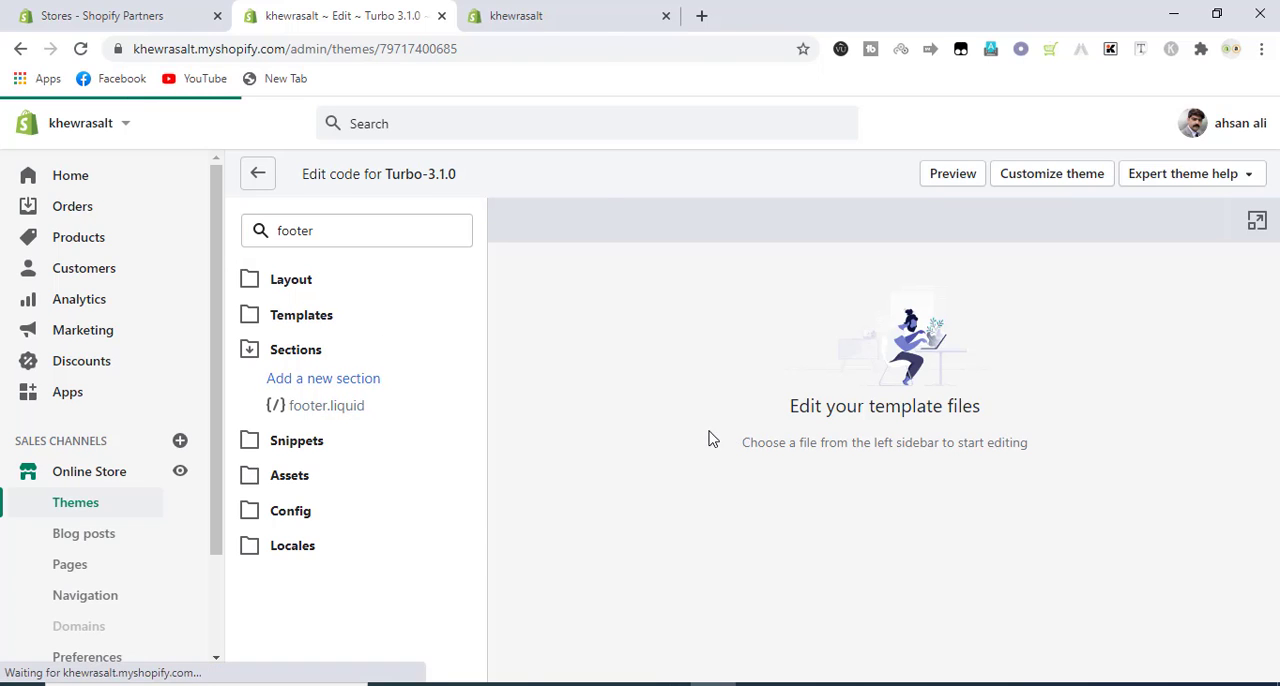
Find 'powered' in footer.liquid, delete the powered_by_link line and save the file.
{"action": "left_click", "coordinate": [326, 406]}
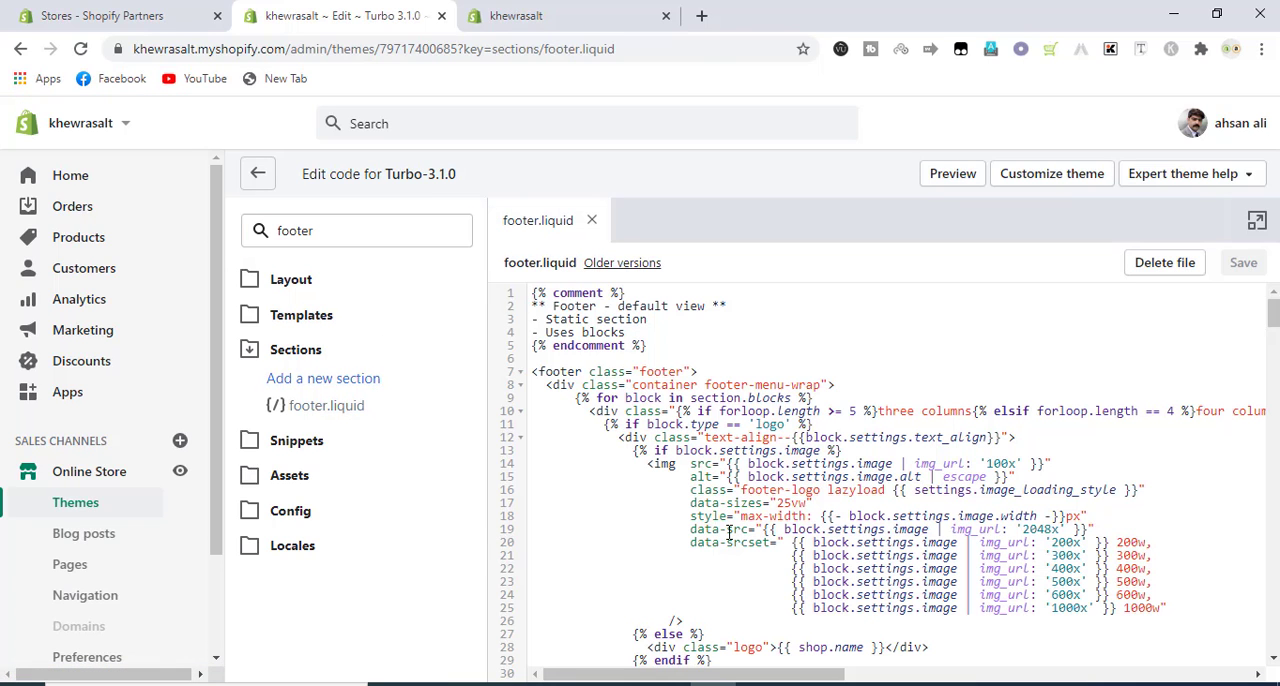
{"action": "key", "text": "Ctrl+f"}
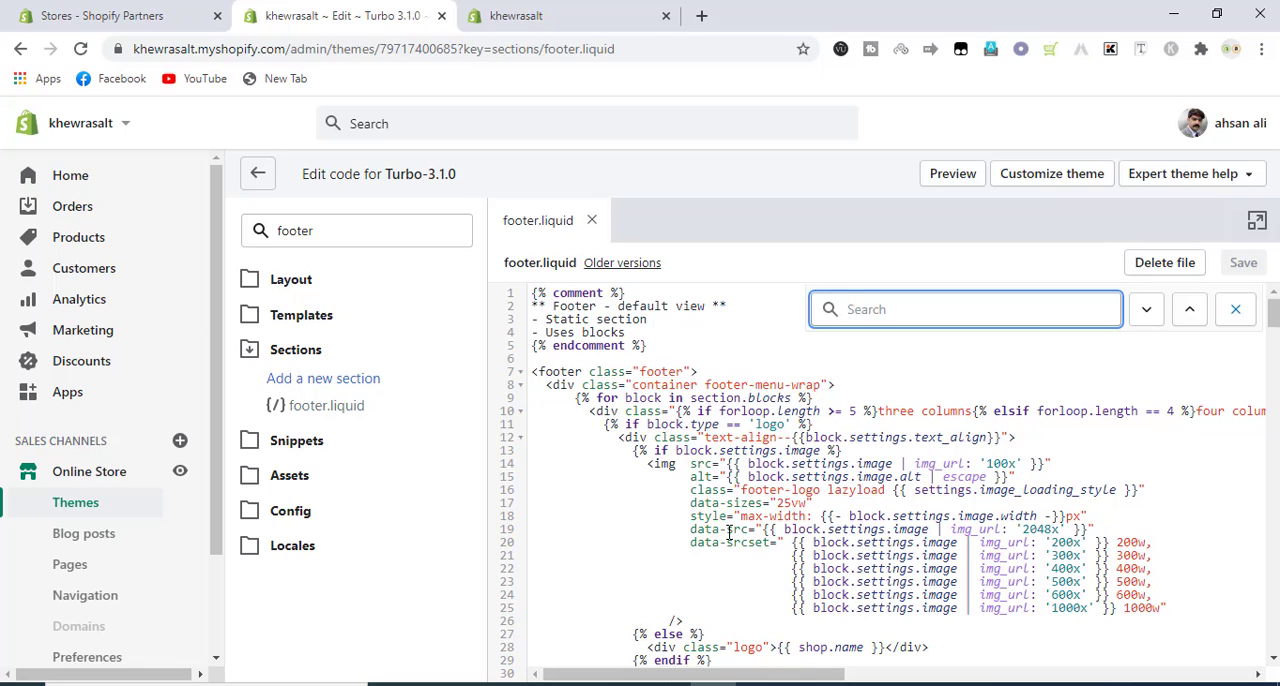
{"action": "left_click", "coordinate": [964, 308]}
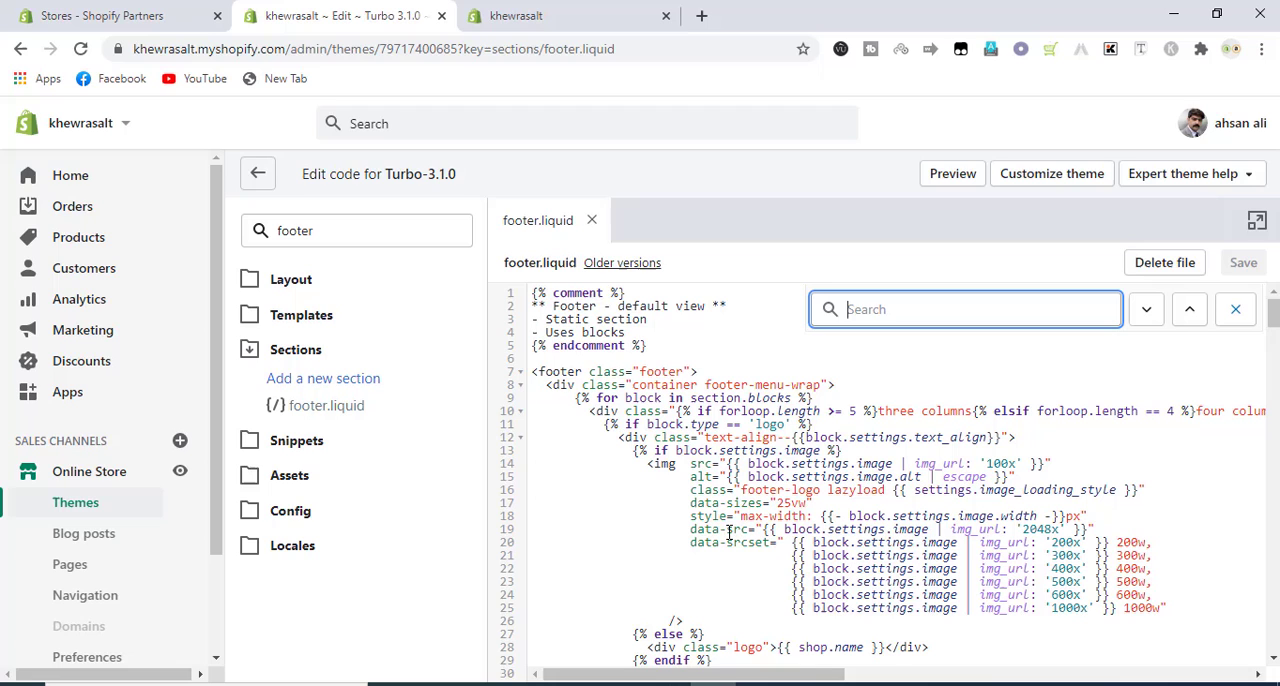
{"action": "type", "text": "powere"}
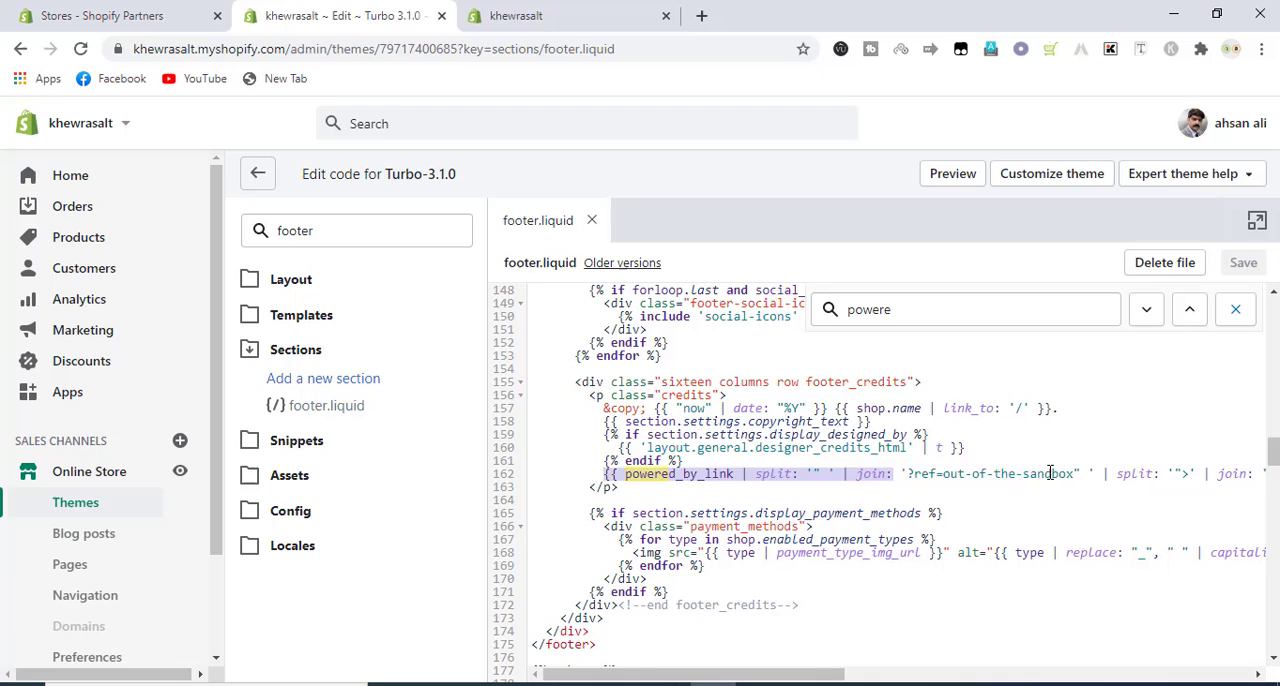
{"action": "scroll", "scroll_direction": "right", "scroll_amount": 3}
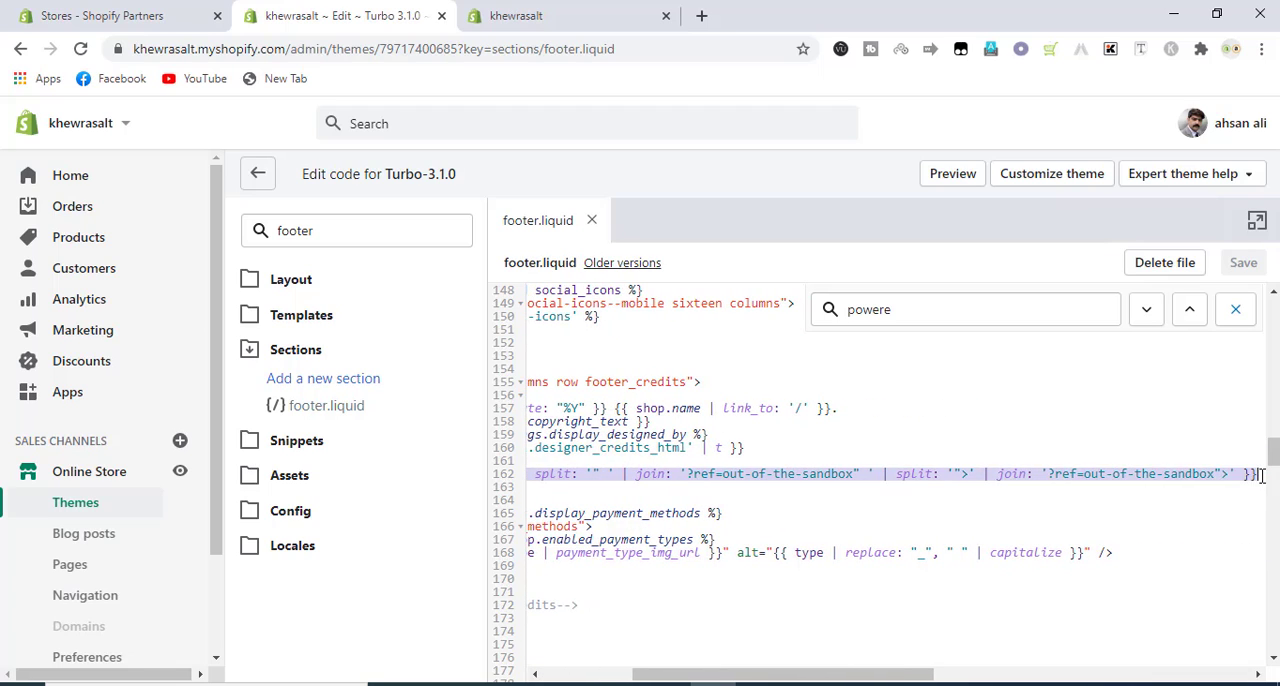
{"action": "mouse_move", "coordinate": [1108, 504]}
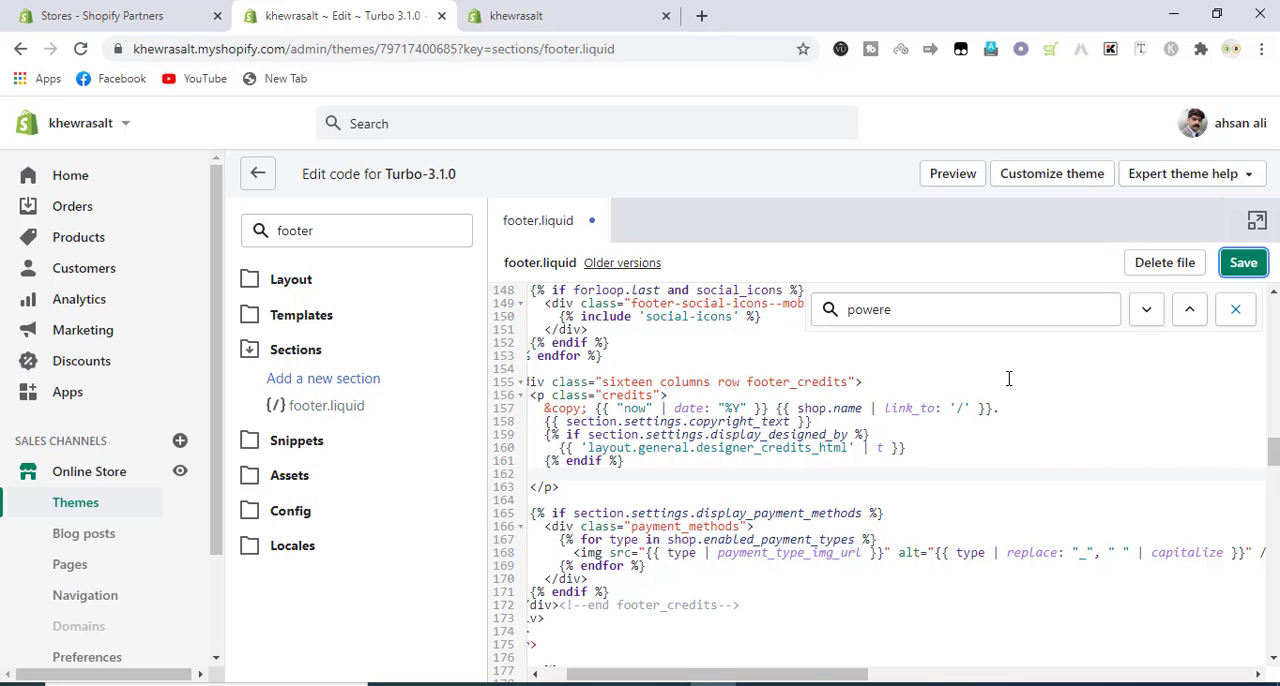
{"action": "left_click", "coordinate": [1244, 262]}
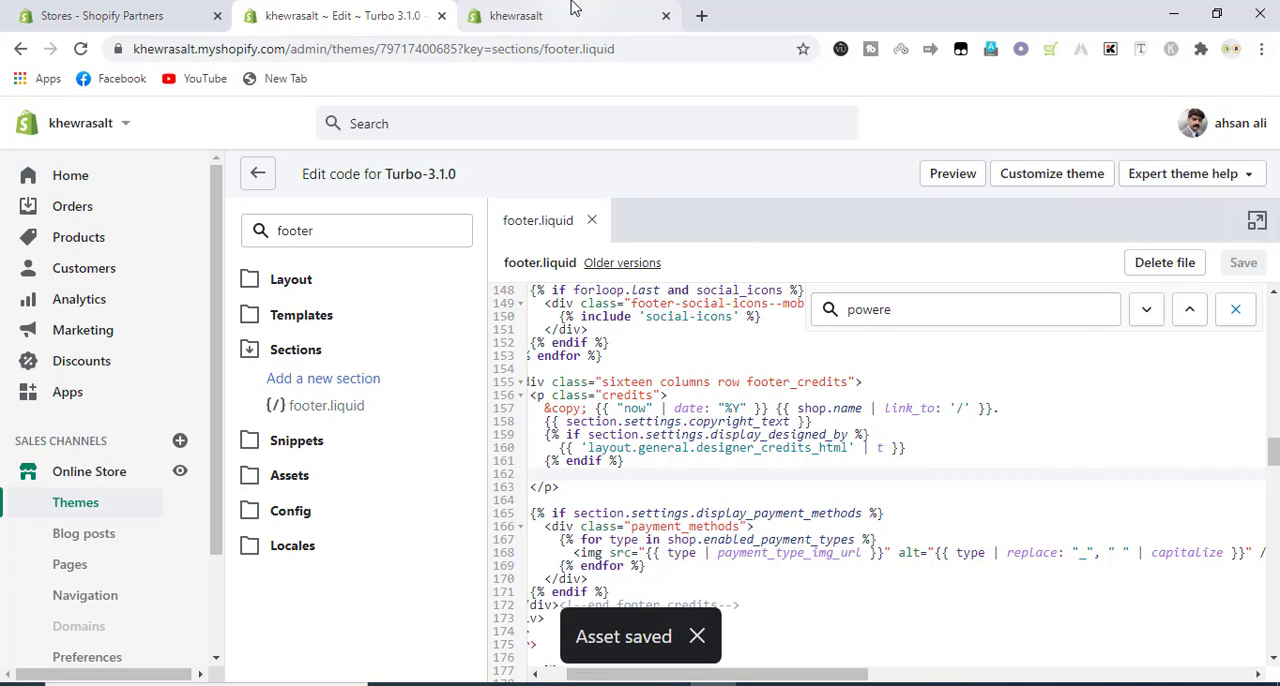
{"action": "left_click", "coordinate": [570, 16]}
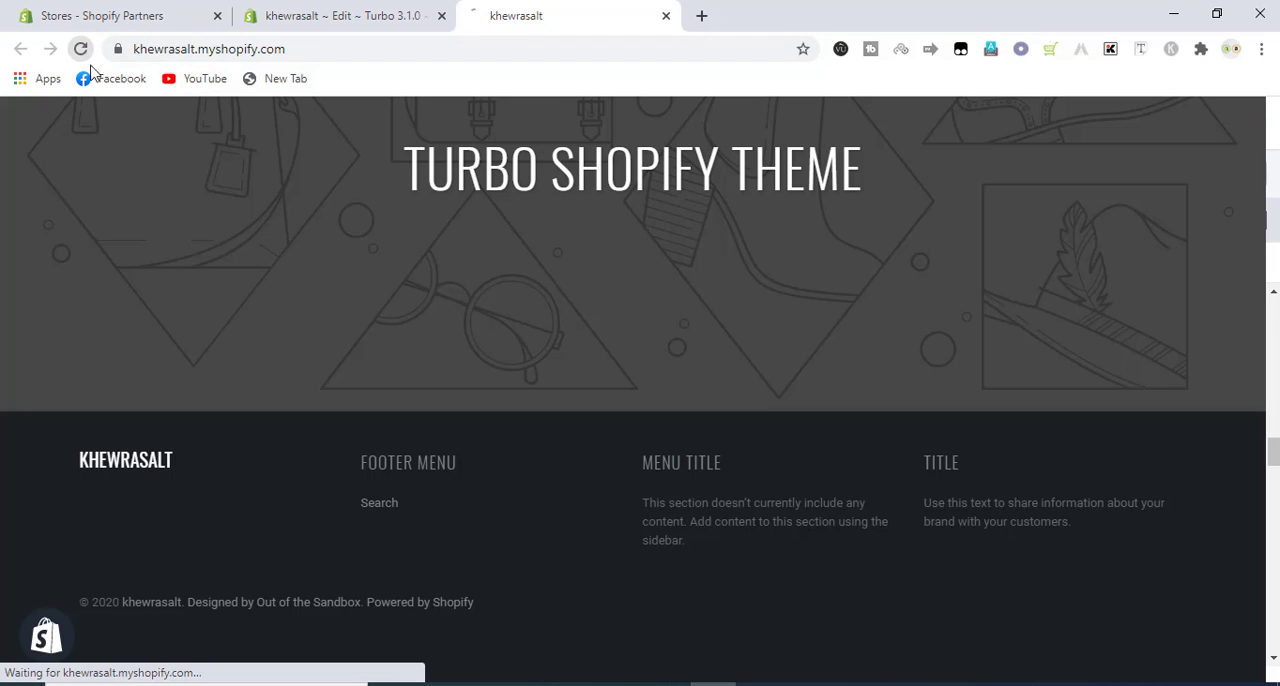
Reload the storefront, check the footer shows only '© 2020 khewrasalt' and hide the preview bar.
{"action": "left_click", "coordinate": [80, 48]}
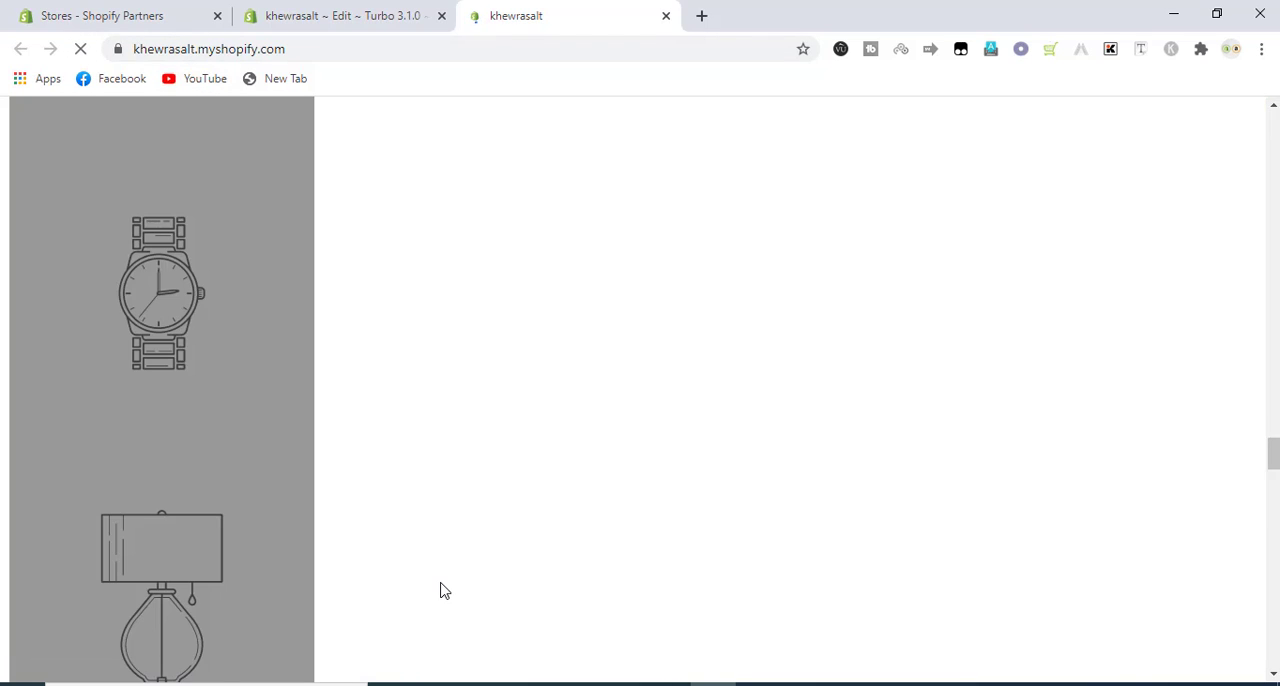
{"action": "scroll", "scroll_direction": "down", "scroll_amount": 3}
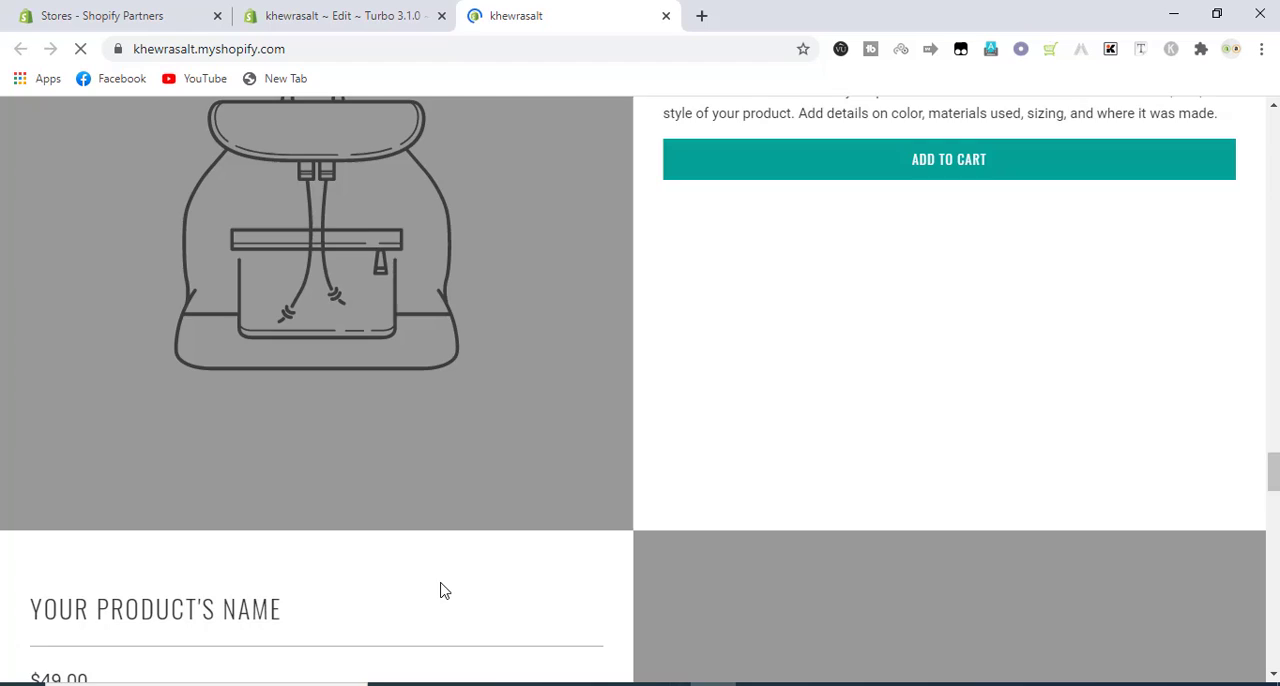
{"action": "scroll", "scroll_direction": "down", "scroll_amount": 3}
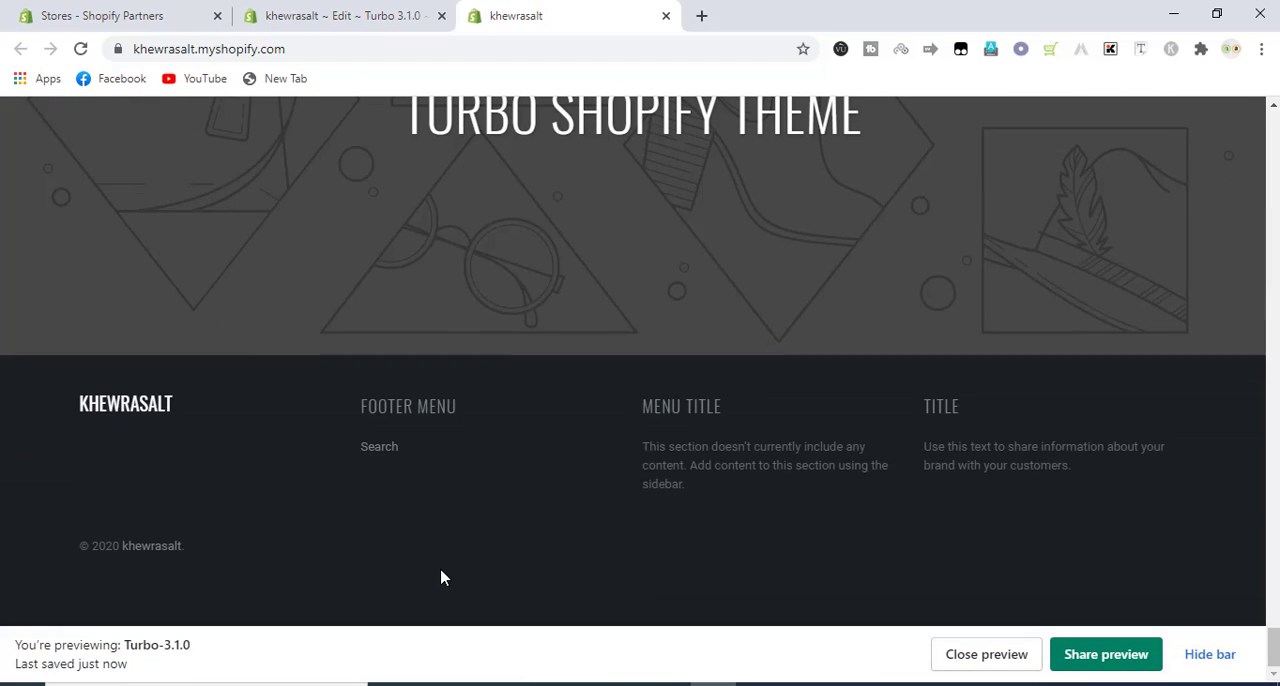
{"action": "left_click", "coordinate": [1208, 654]}
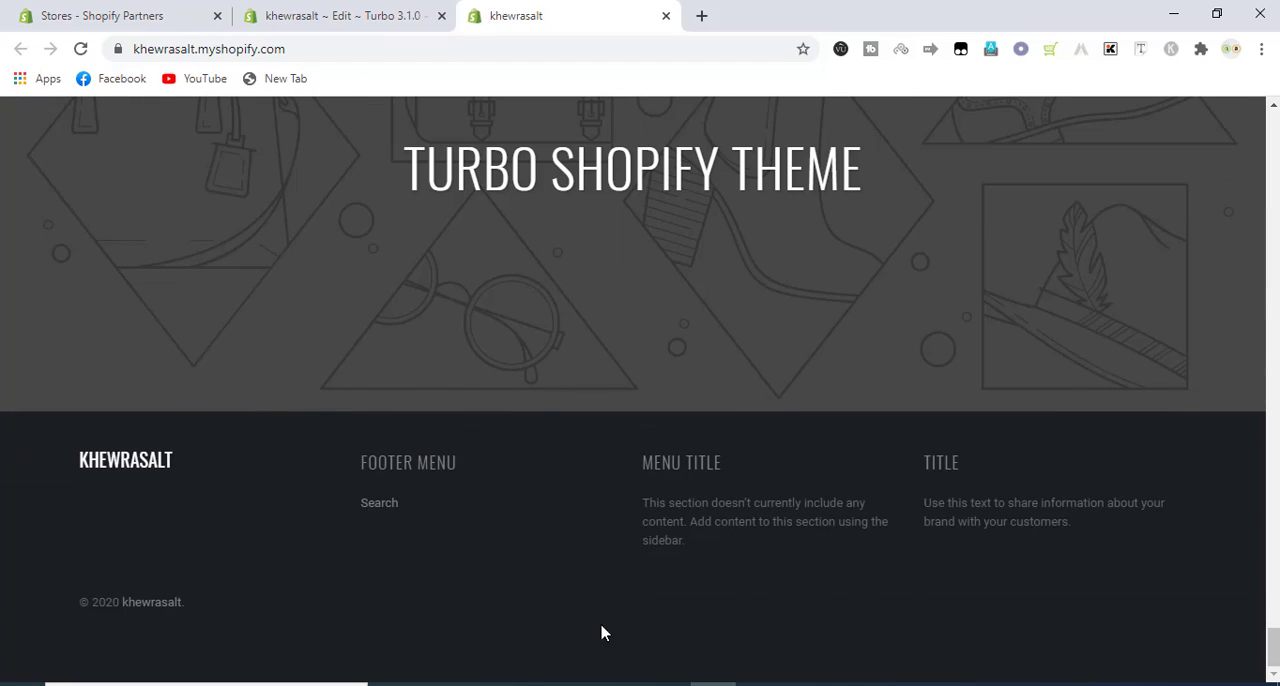
{"action": "mouse_move", "coordinate": [210, 620]}
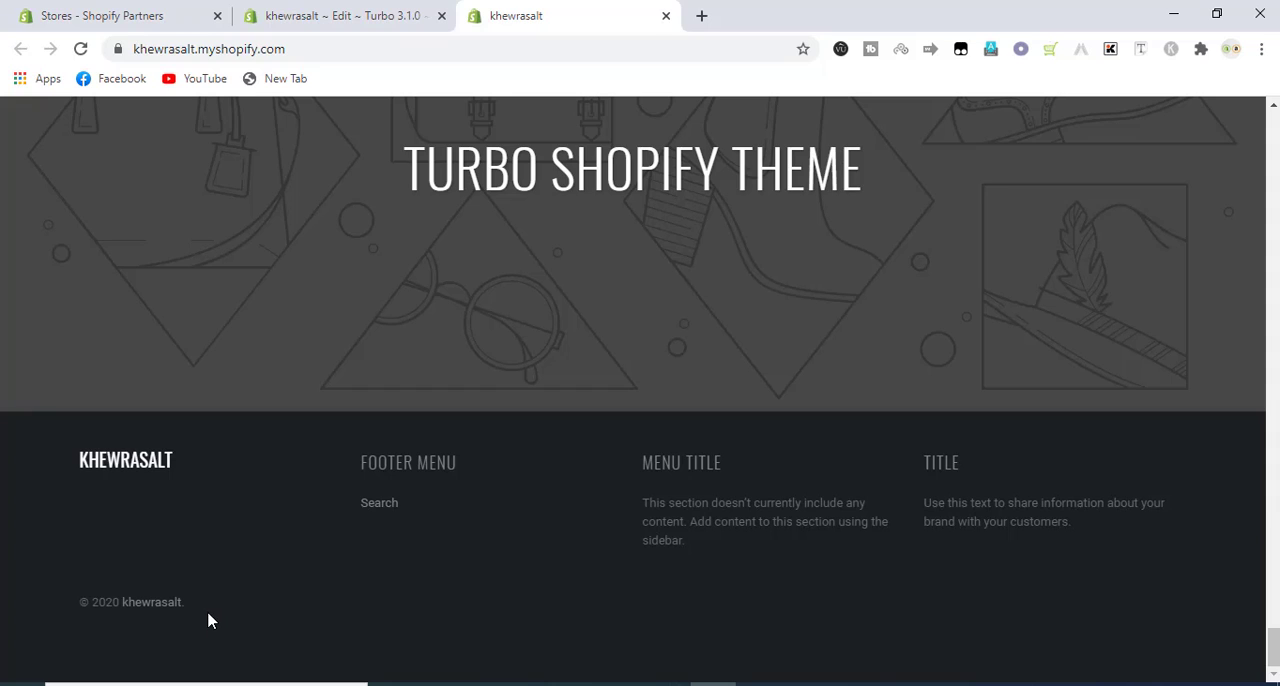